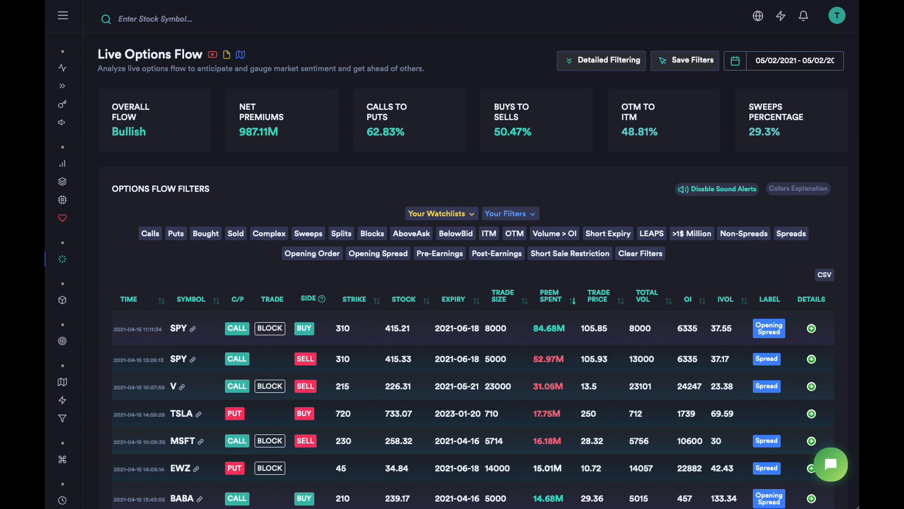
{"action": "mouse_move", "coordinate": [378, 408]}
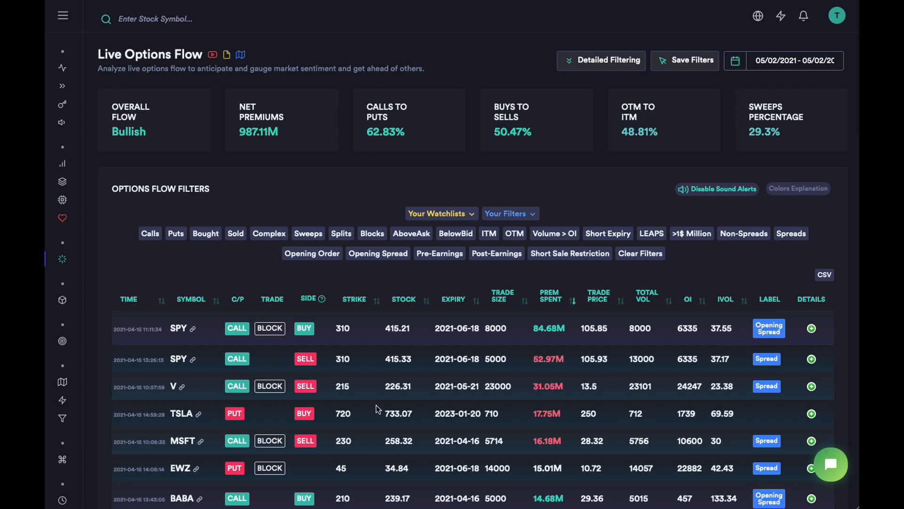
{"action": "mouse_move", "coordinate": [327, 386]}
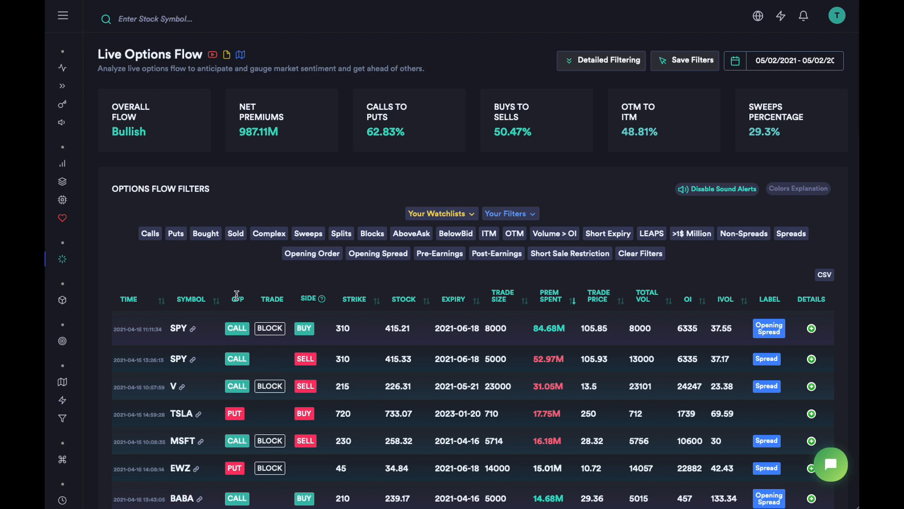
- Navigate via the site menu to the Options Market Summary dashboard with SPY and QQQ premiums charts
{"action": "scroll", "scroll_direction": "down", "scroll_amount": 3}
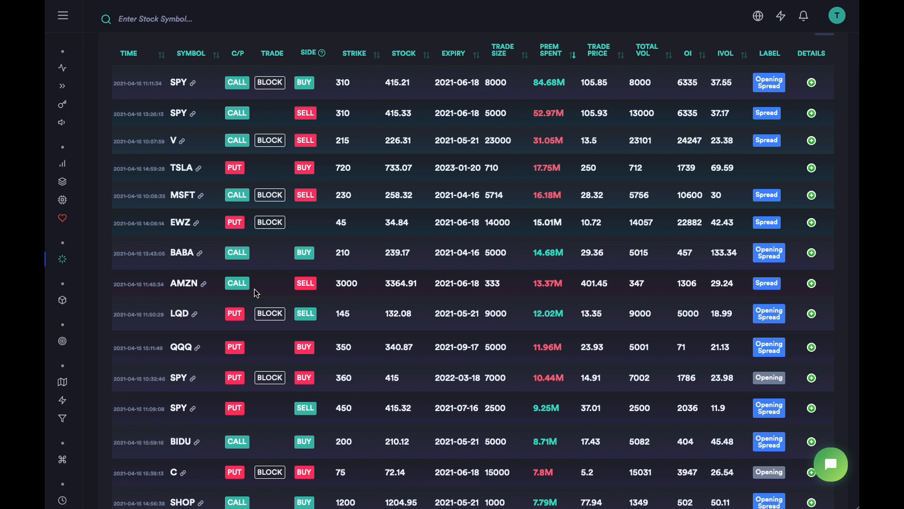
{"action": "mouse_move", "coordinate": [262, 291]}
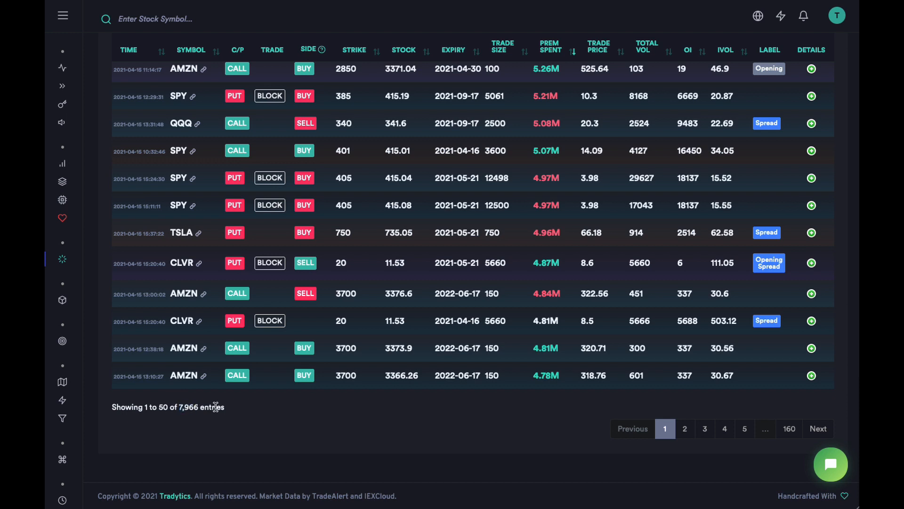
{"action": "mouse_move", "coordinate": [224, 397]}
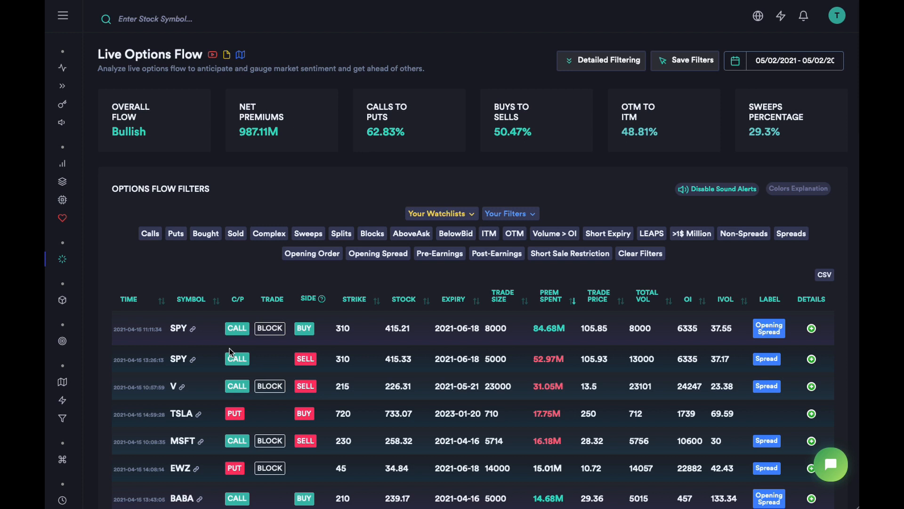
{"action": "left_click", "coordinate": [62, 14]}
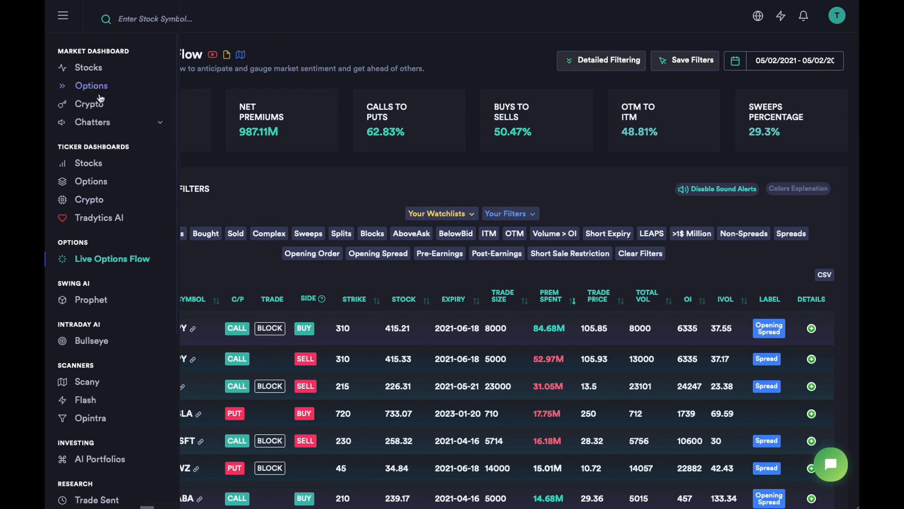
{"action": "mouse_move", "coordinate": [100, 94]}
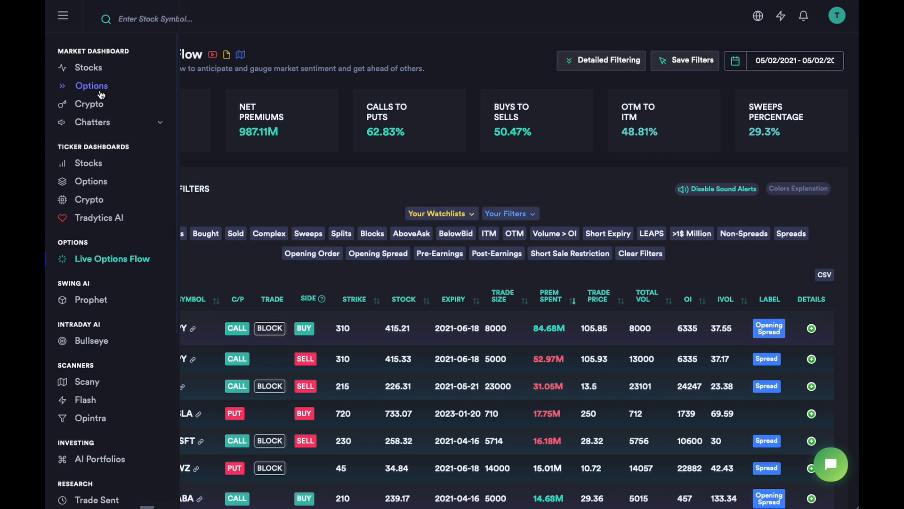
{"action": "left_click", "coordinate": [91, 86]}
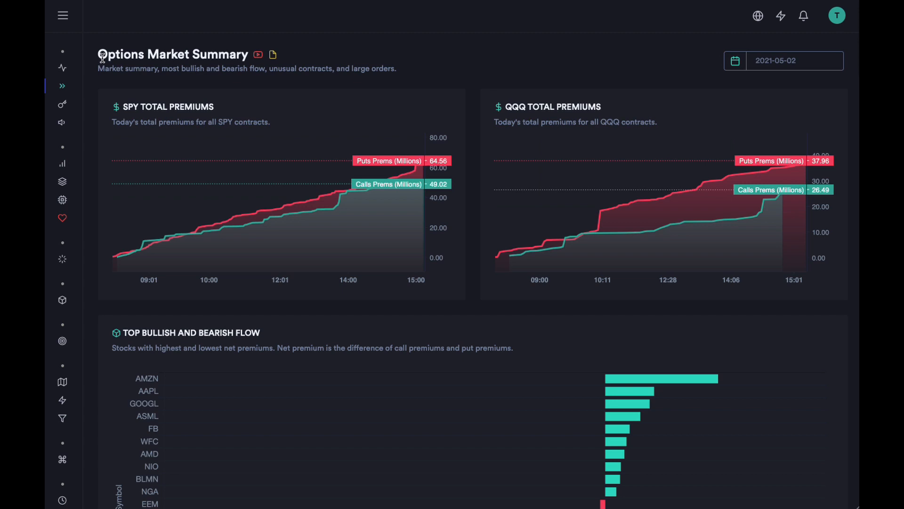
- Scroll down to the Top Bullish and Bearish Flow net premiums chart
{"action": "scroll", "scroll_direction": "down", "scroll_amount": 3}
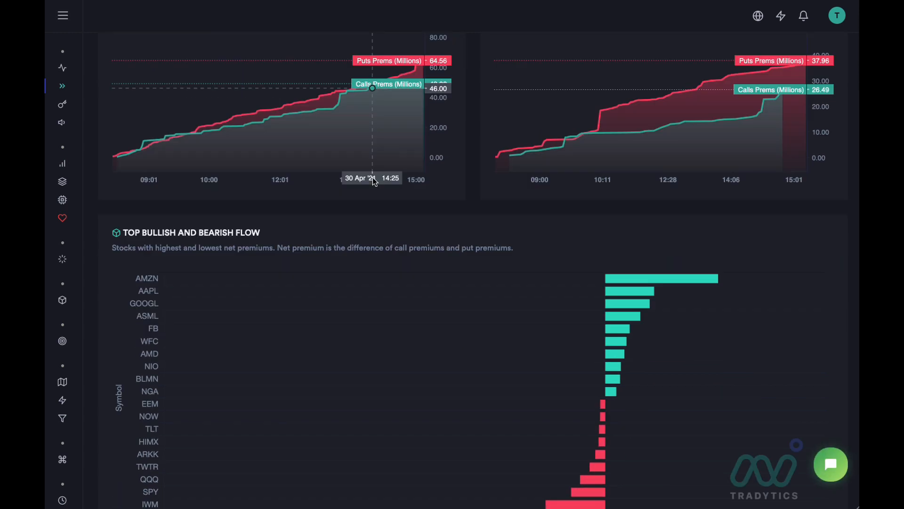
{"action": "scroll", "scroll_direction": "down", "scroll_amount": 3}
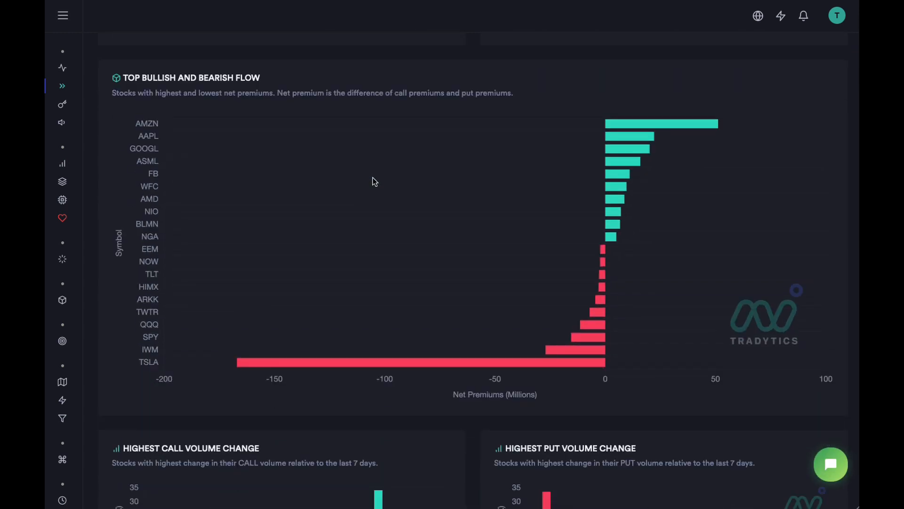
{"action": "mouse_move", "coordinate": [277, 175]}
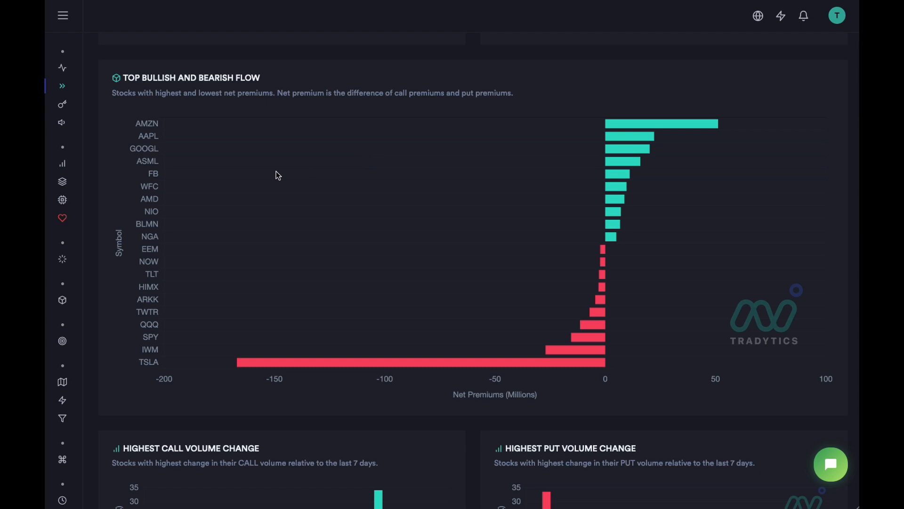
{"action": "mouse_move", "coordinate": [283, 171]}
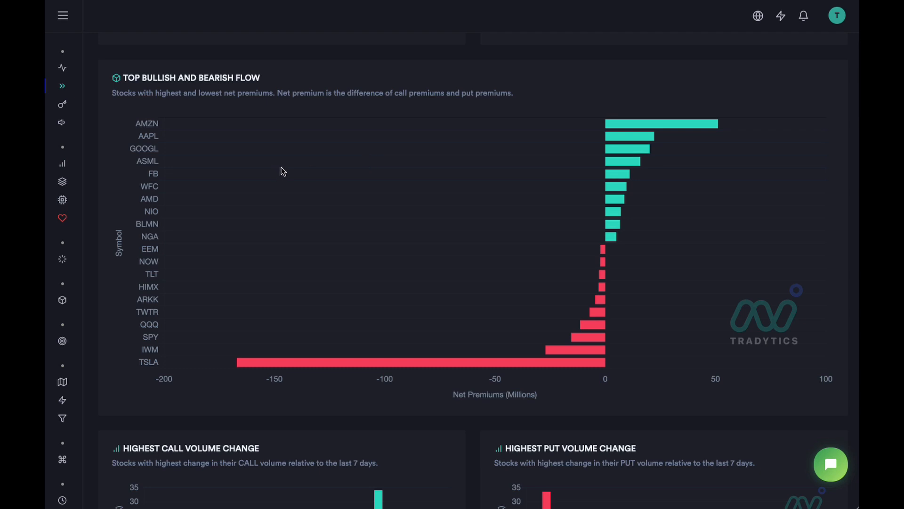
{"action": "mouse_move", "coordinate": [300, 221]}
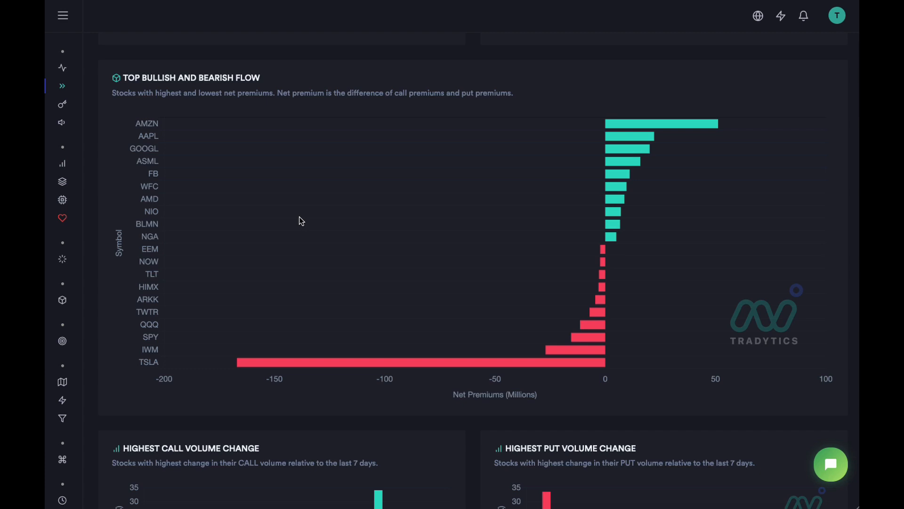
{"action": "mouse_move", "coordinate": [606, 184]}
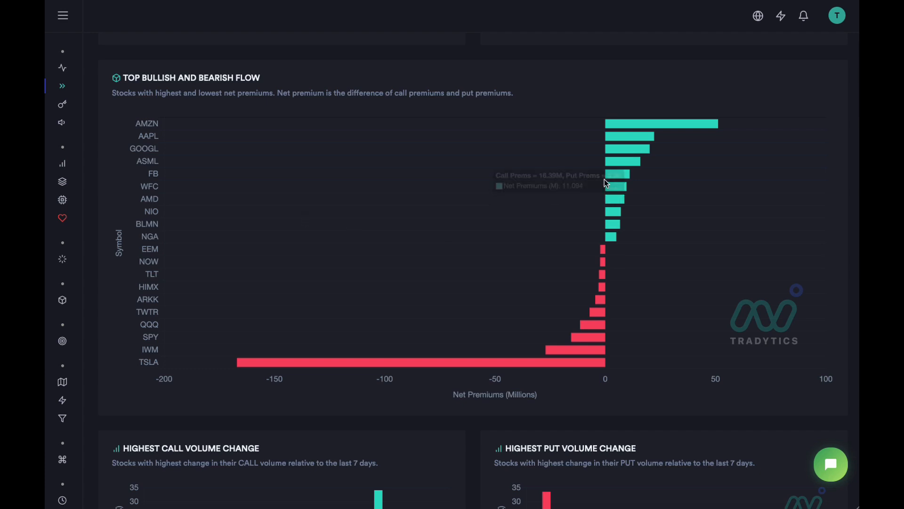
{"action": "mouse_move", "coordinate": [628, 115]}
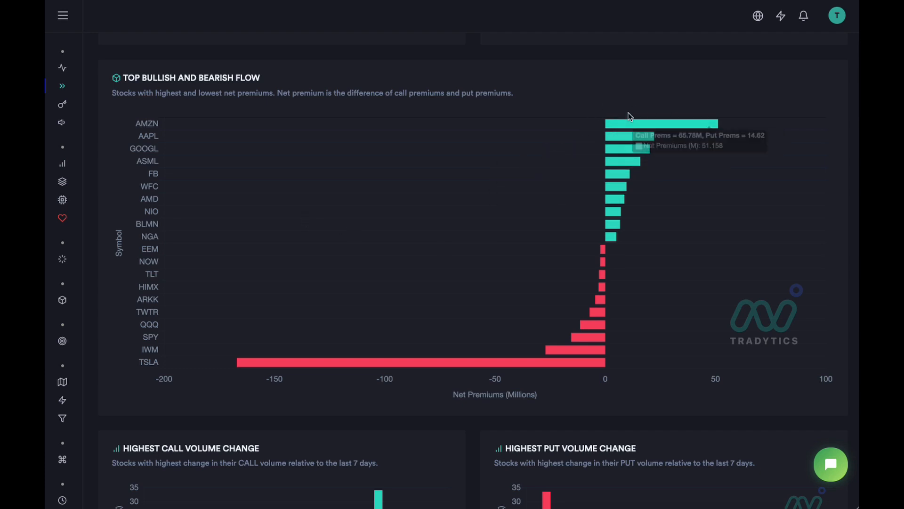
{"action": "mouse_move", "coordinate": [605, 344]}
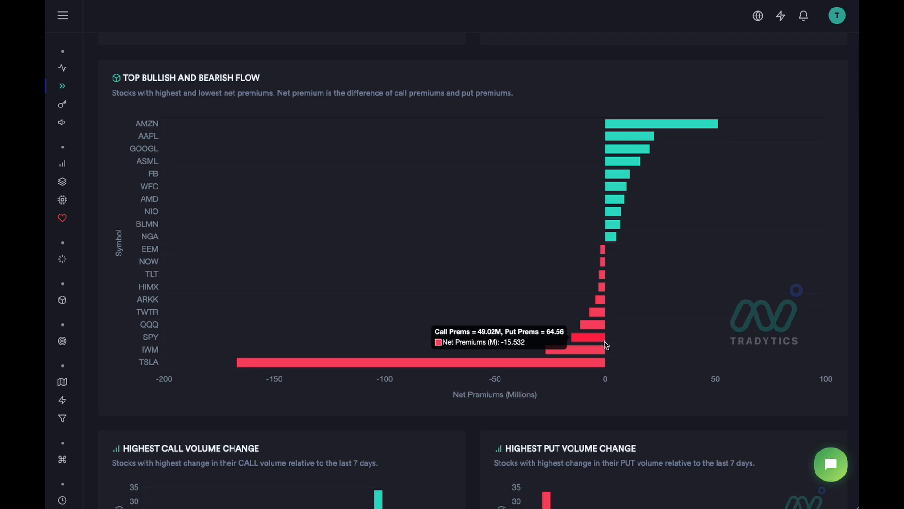
{"action": "mouse_move", "coordinate": [635, 252]}
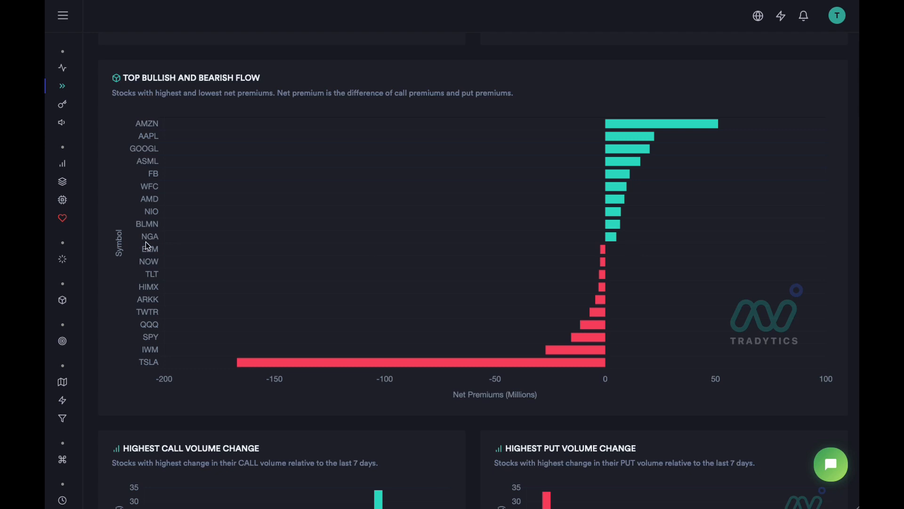
{"action": "mouse_move", "coordinate": [133, 192]}
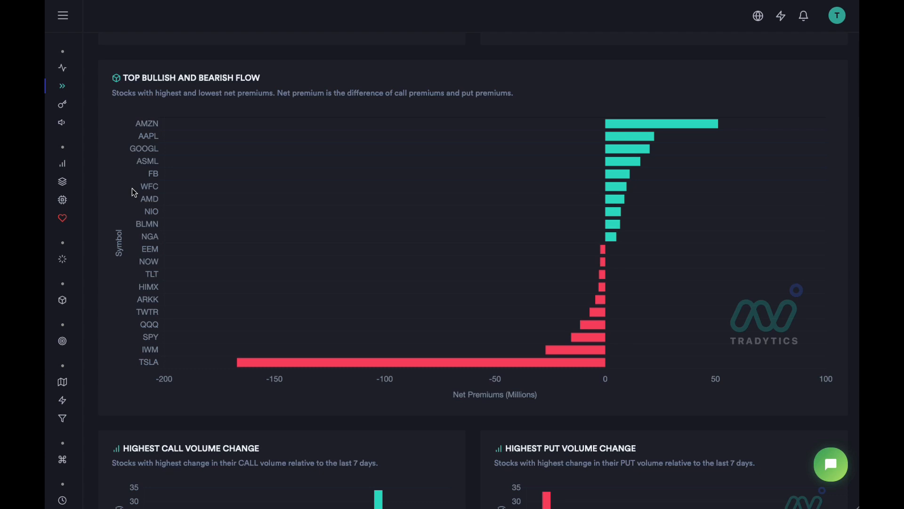
{"action": "mouse_move", "coordinate": [445, 253]}
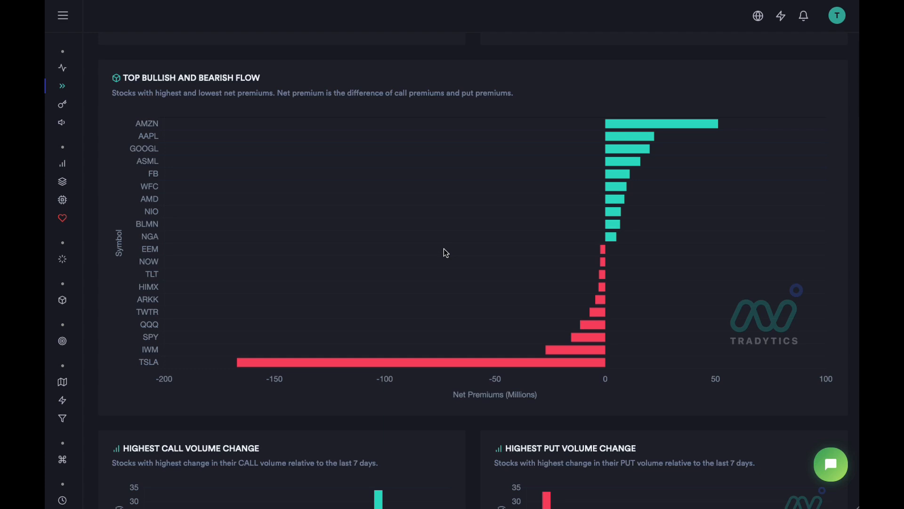
- Scroll down to the Highest Call/Put Volume Change and Premiums Change charts
{"action": "scroll", "scroll_direction": "down", "scroll_amount": 3}
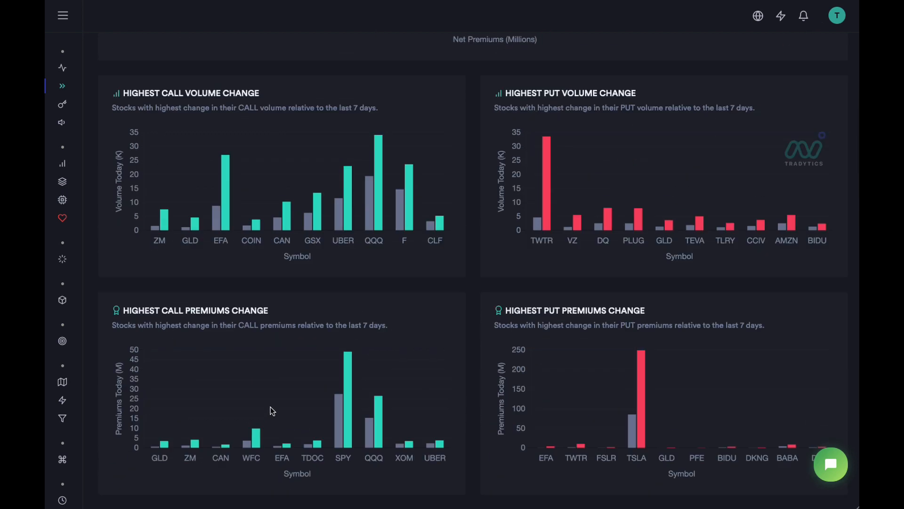
{"action": "mouse_move", "coordinate": [265, 342]}
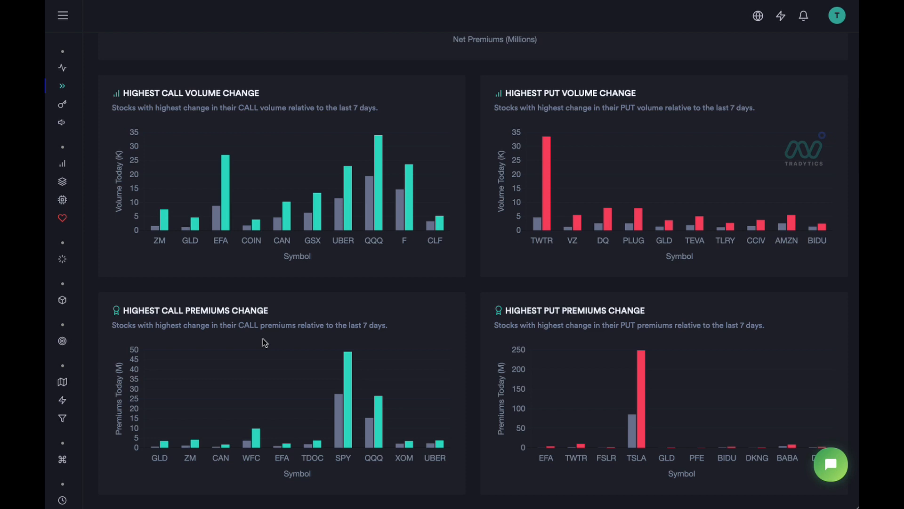
{"action": "mouse_move", "coordinate": [225, 203]}
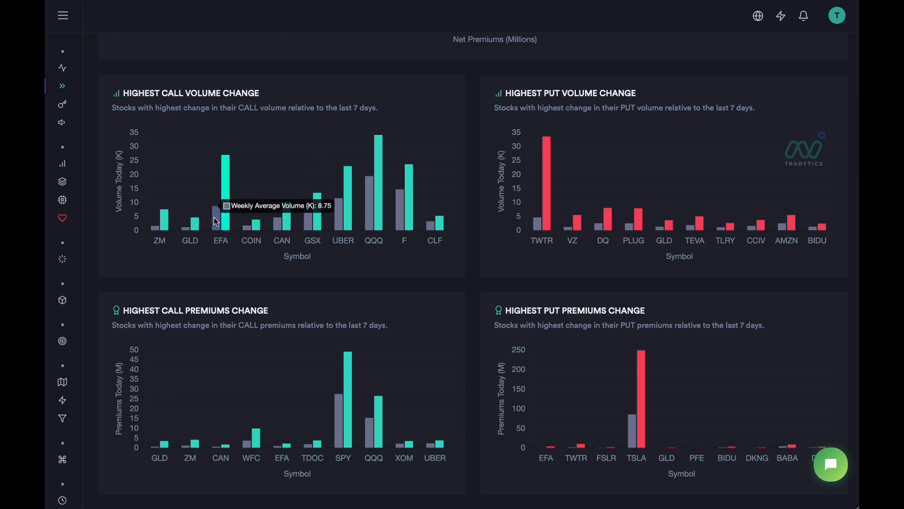
- Scroll down to the Highest Call OI Change and Highest Put OI Change charts
{"action": "scroll", "scroll_direction": "down", "scroll_amount": 3}
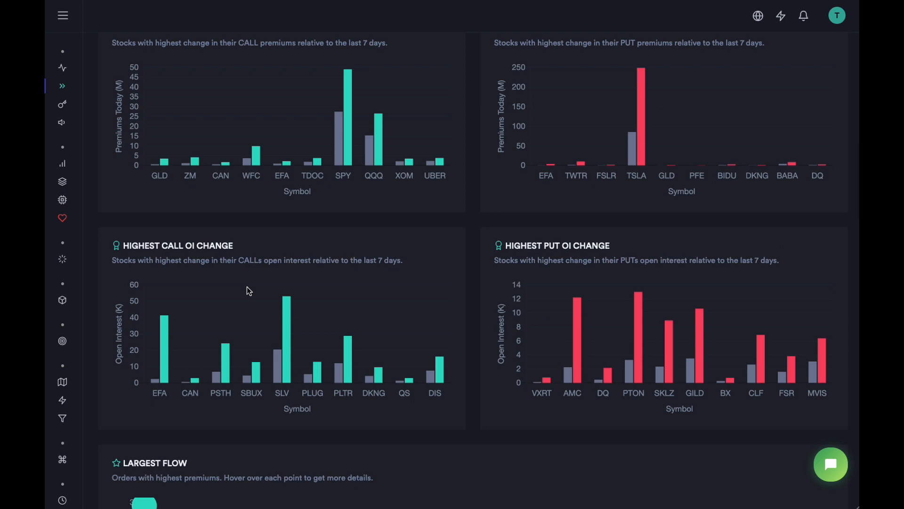
{"action": "mouse_move", "coordinate": [275, 275]}
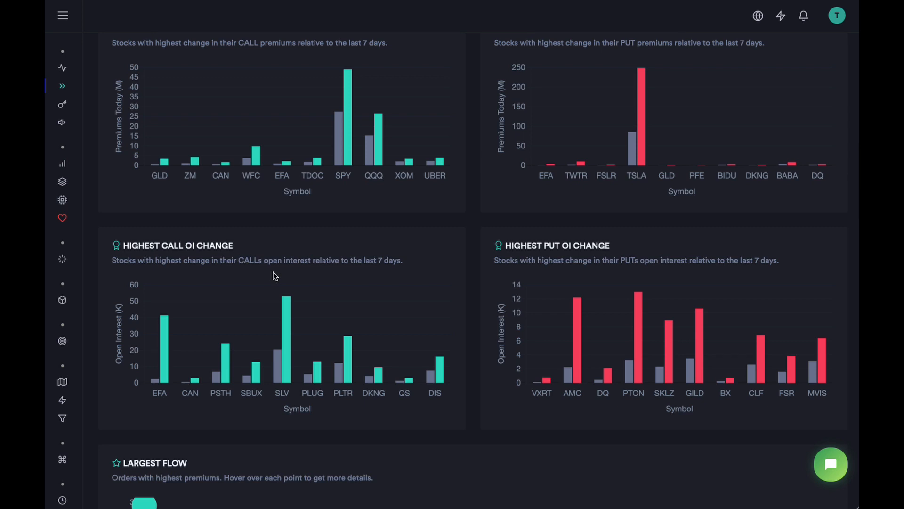
{"action": "mouse_move", "coordinate": [510, 324]}
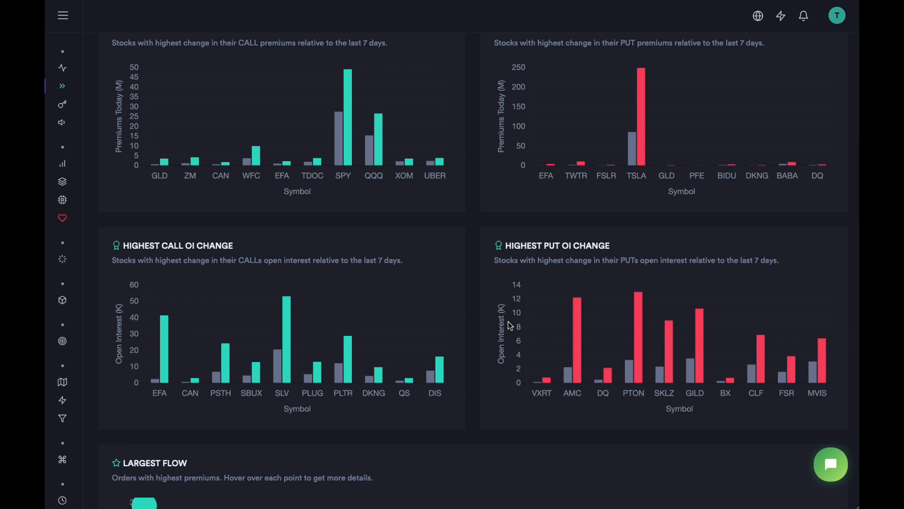
- Scroll past the Largest Flow and Sector Flow charts to the High Volume Cheaplies and Leaps tables
{"action": "scroll", "scroll_direction": "down", "scroll_amount": 3}
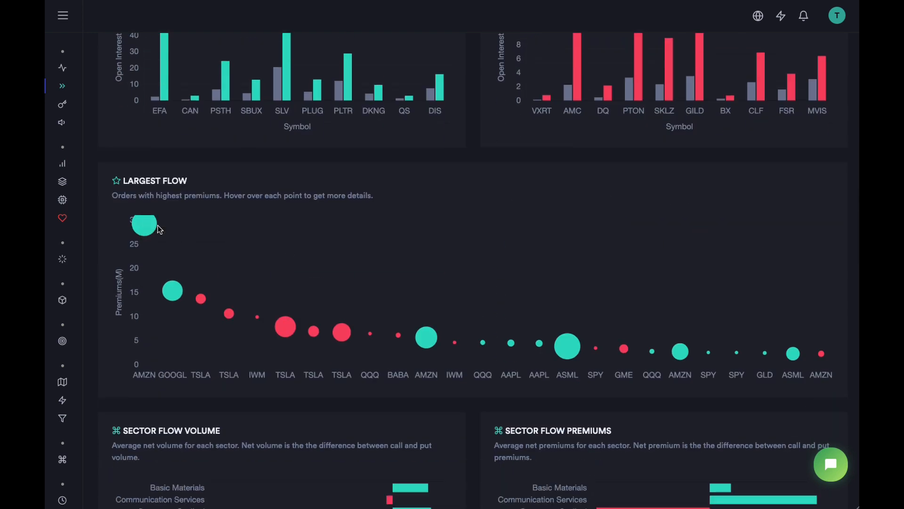
{"action": "mouse_move", "coordinate": [173, 291]}
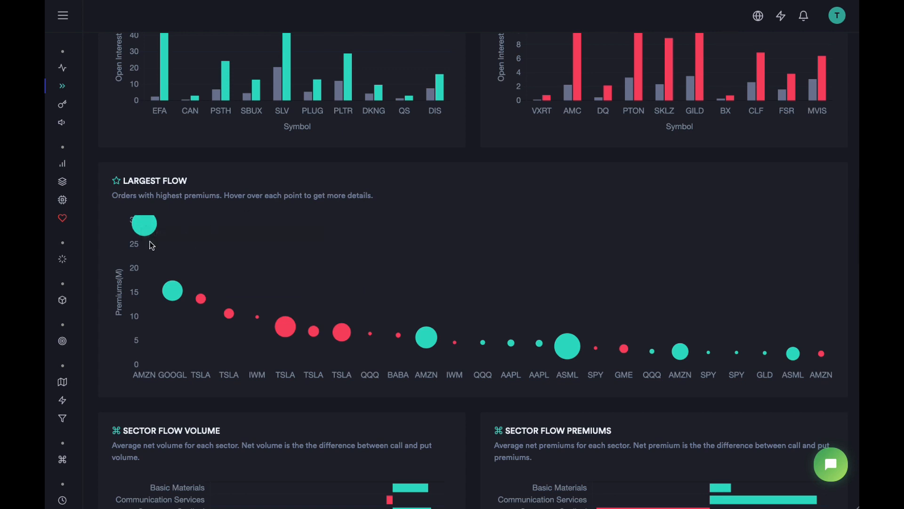
{"action": "scroll", "scroll_direction": "down", "scroll_amount": 3}
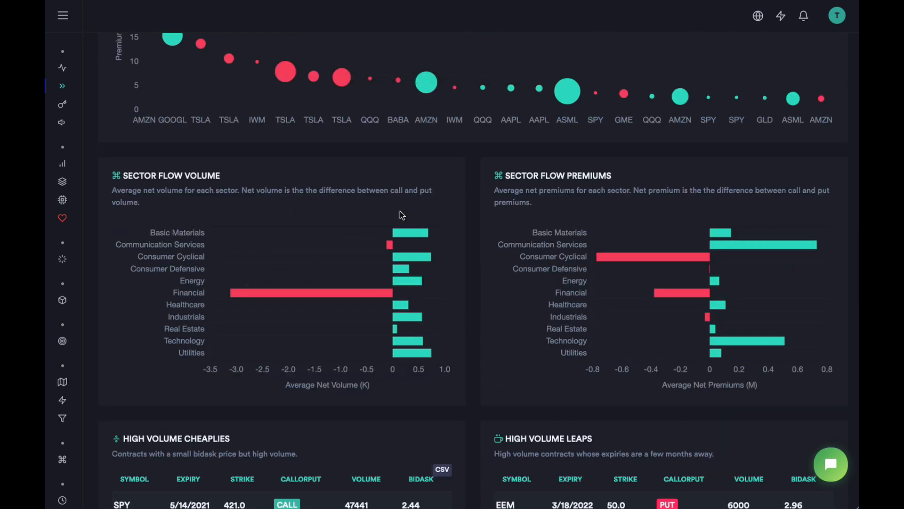
{"action": "mouse_move", "coordinate": [452, 242]}
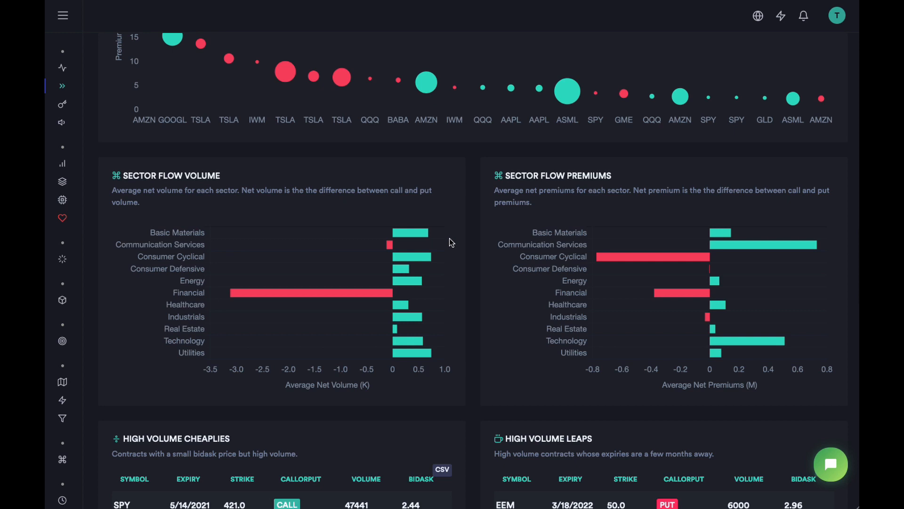
{"action": "mouse_move", "coordinate": [422, 245]}
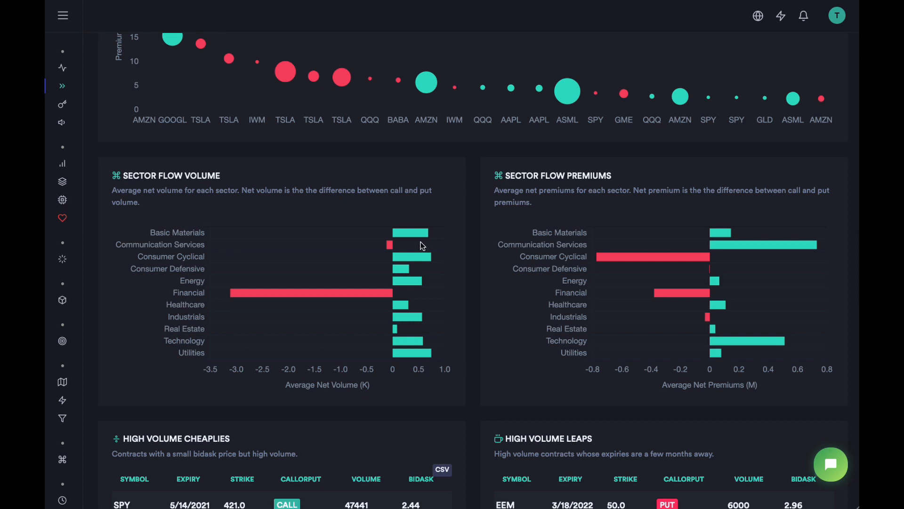
{"action": "scroll", "scroll_direction": "down", "scroll_amount": 3}
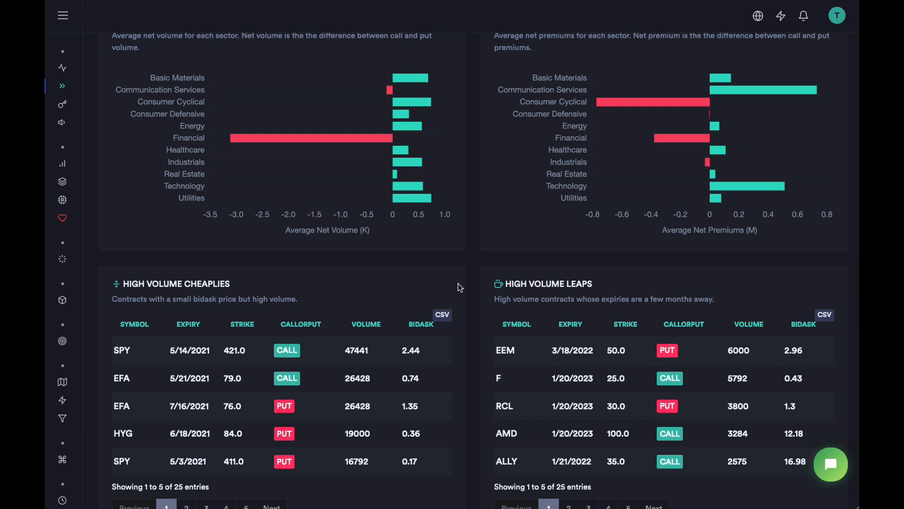
{"action": "scroll", "scroll_direction": "down", "scroll_amount": 3}
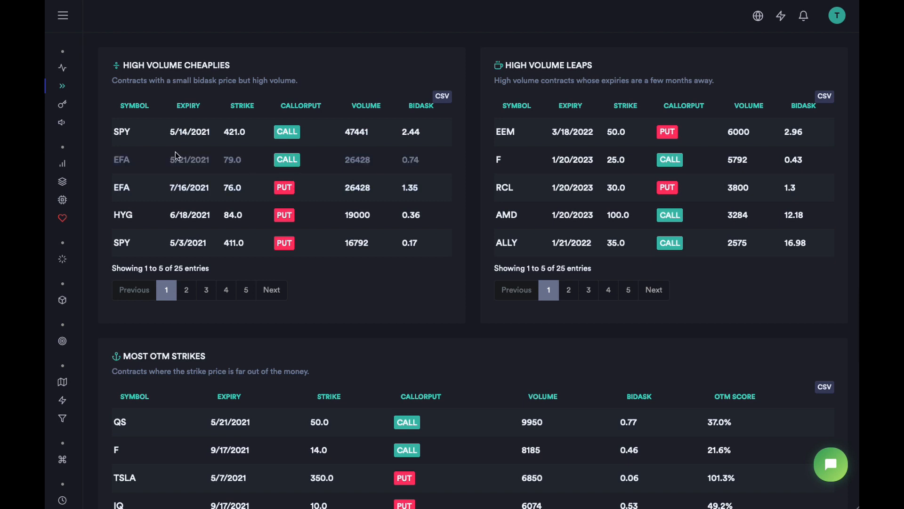
{"action": "mouse_move", "coordinate": [363, 174]}
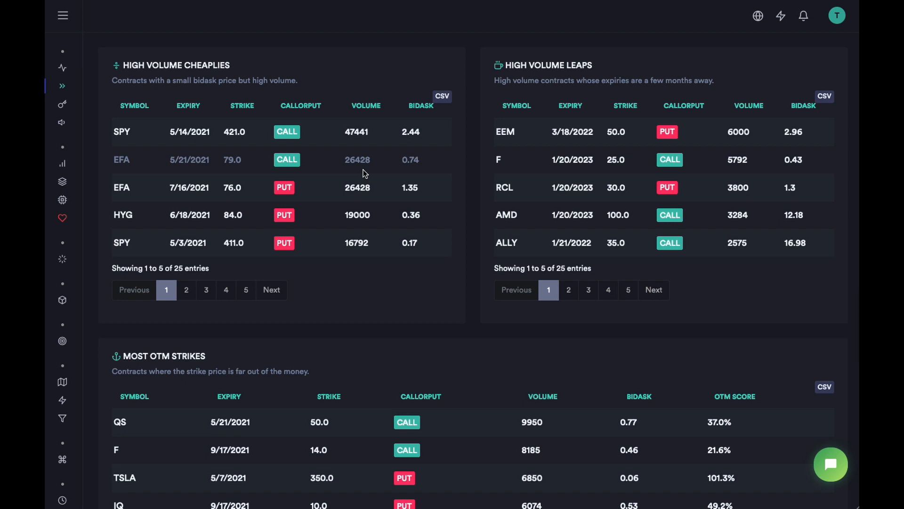
{"action": "mouse_move", "coordinate": [376, 174]}
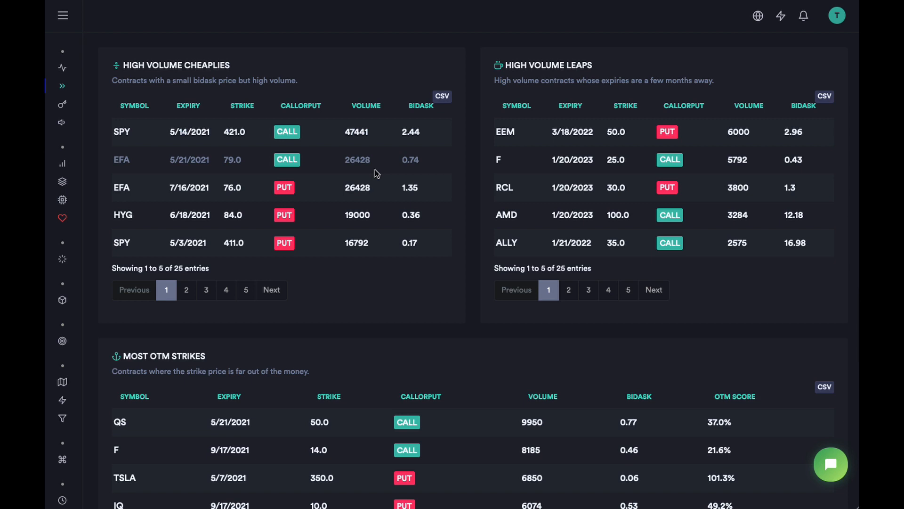
{"action": "mouse_move", "coordinate": [372, 176]}
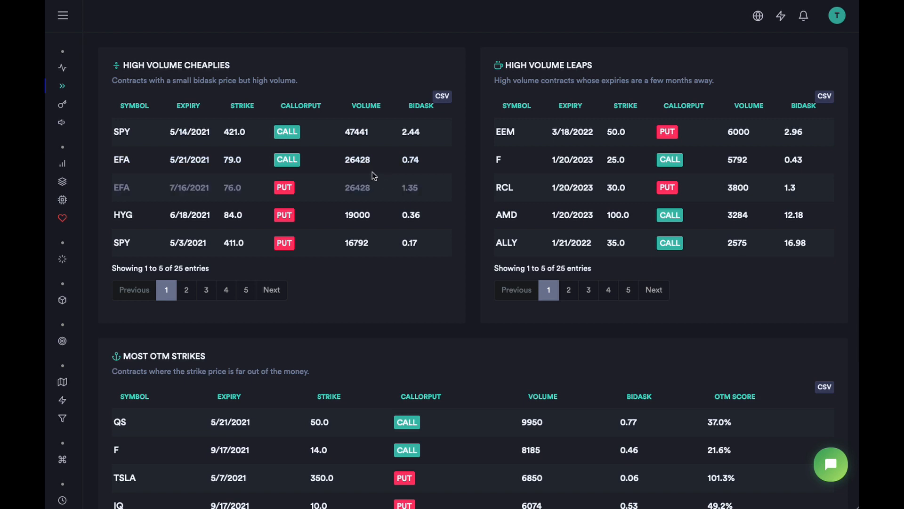
{"action": "mouse_move", "coordinate": [338, 259]}
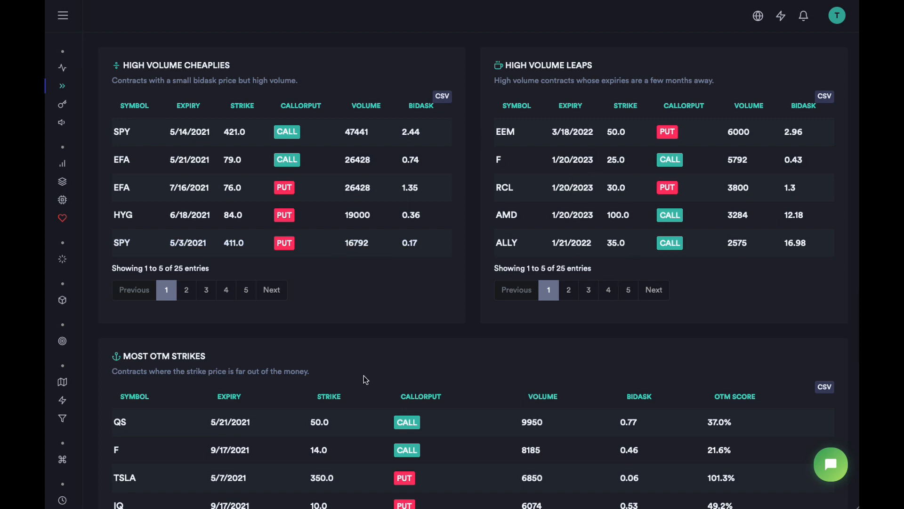
{"action": "mouse_move", "coordinate": [478, 277]}
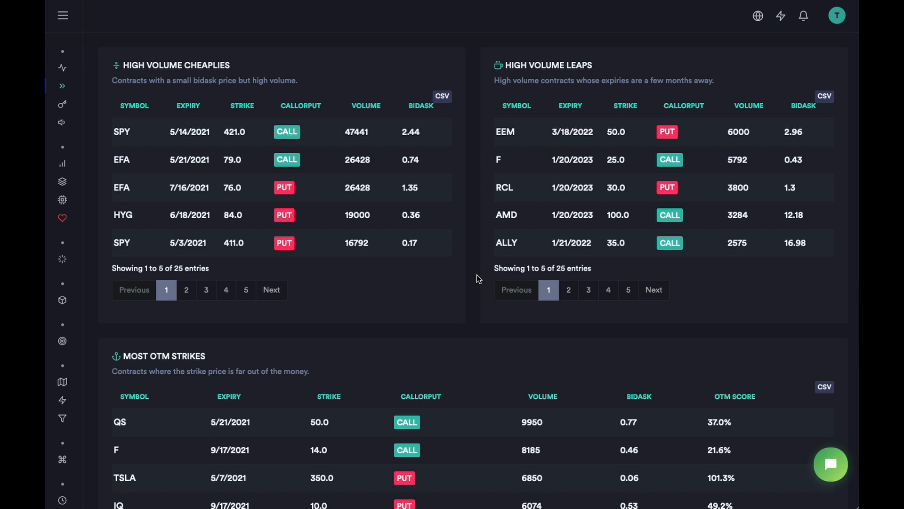
{"action": "mouse_move", "coordinate": [350, 134]}
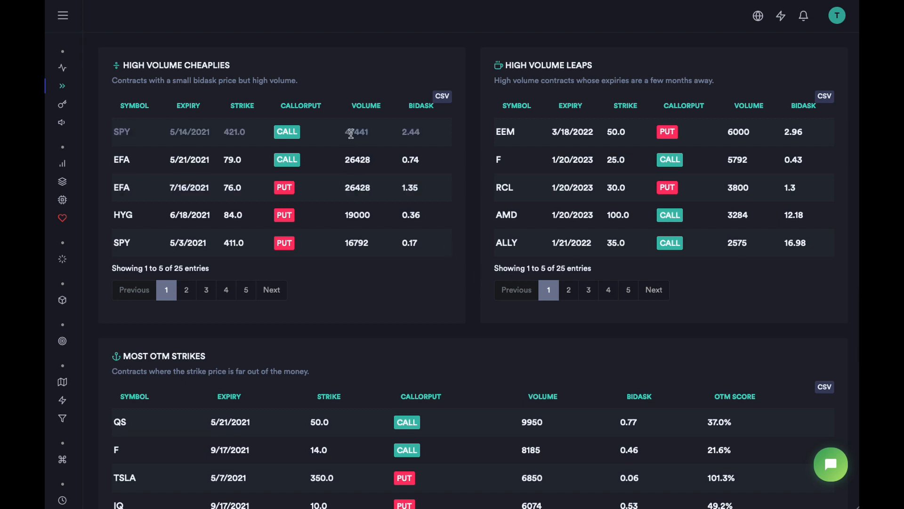
{"action": "mouse_move", "coordinate": [357, 131]}
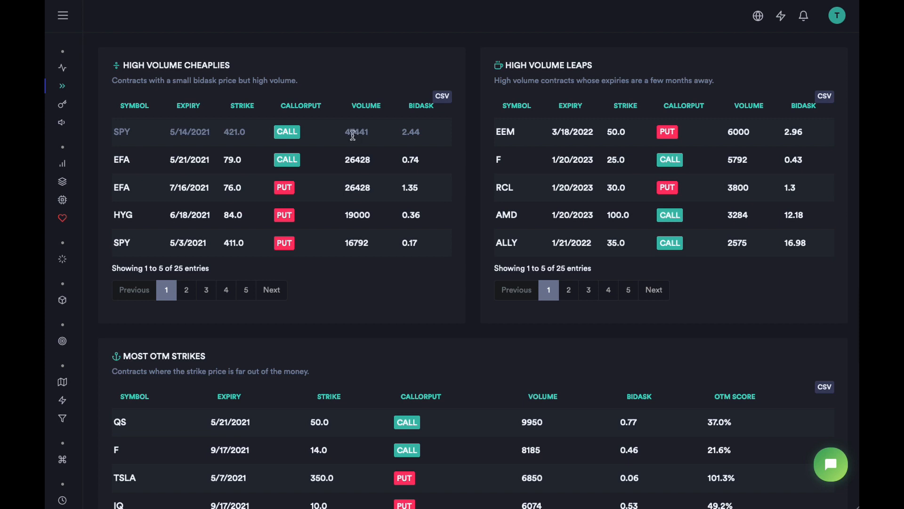
{"action": "mouse_move", "coordinate": [420, 328]}
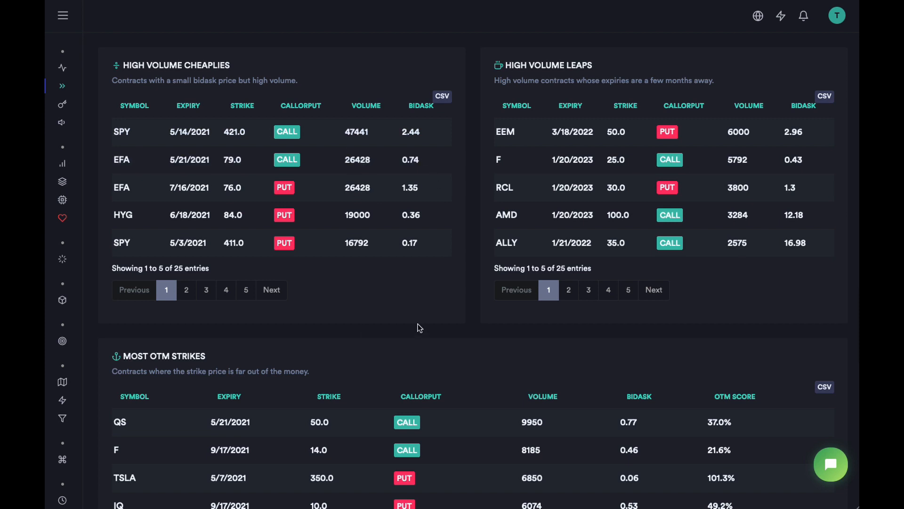
{"action": "mouse_move", "coordinate": [532, 345]}
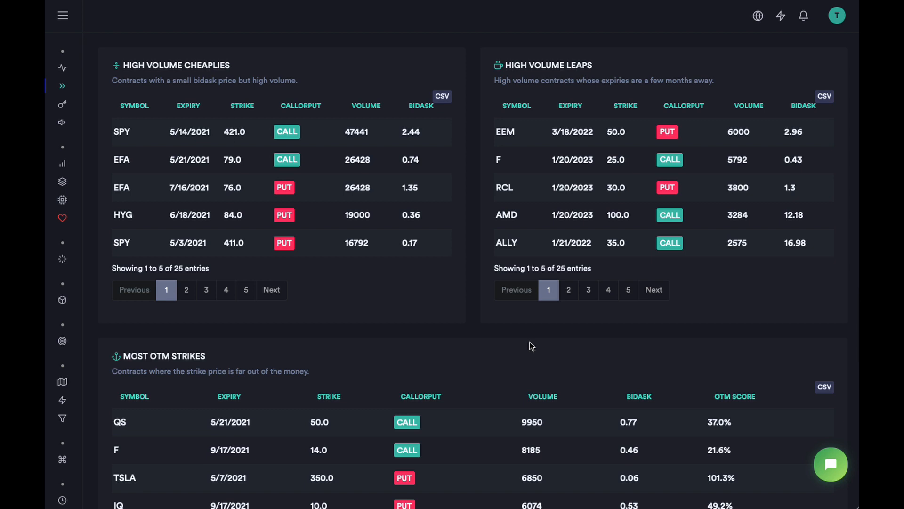
{"action": "mouse_move", "coordinate": [433, 381]}
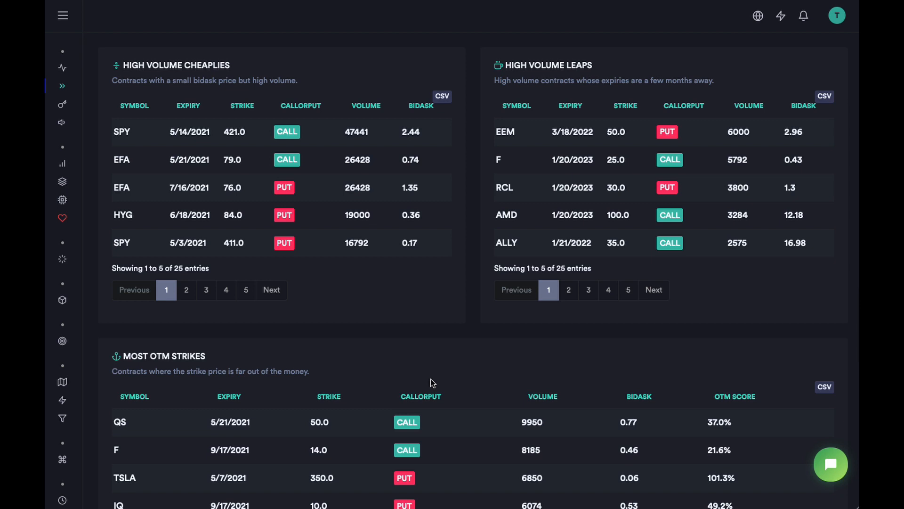
- Scroll to the Options Market Dashboard table and bring up the dashboards menu
{"action": "scroll", "scroll_direction": "down", "scroll_amount": 3}
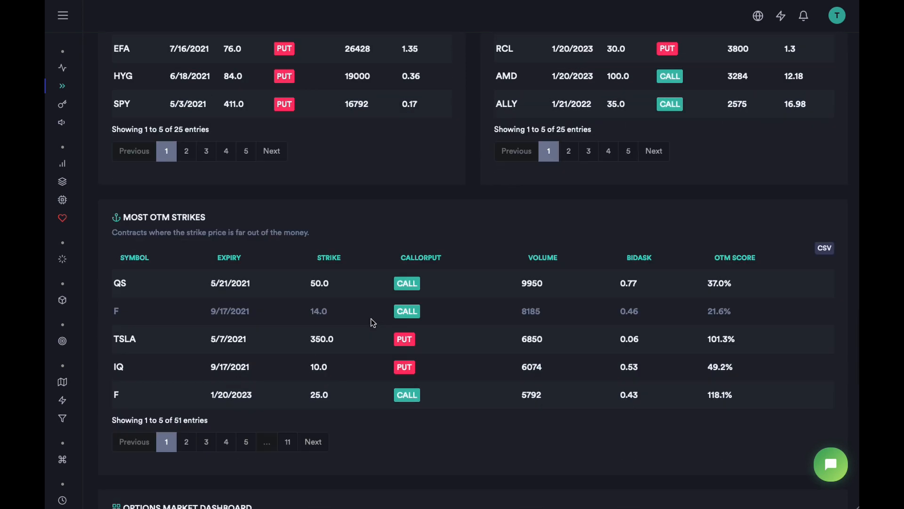
{"action": "scroll", "scroll_direction": "down", "scroll_amount": 3}
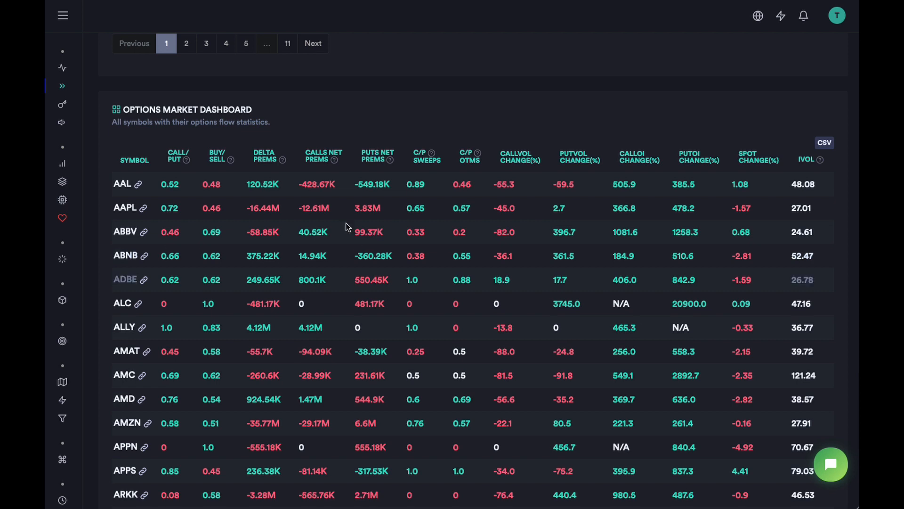
{"action": "mouse_move", "coordinate": [332, 168]}
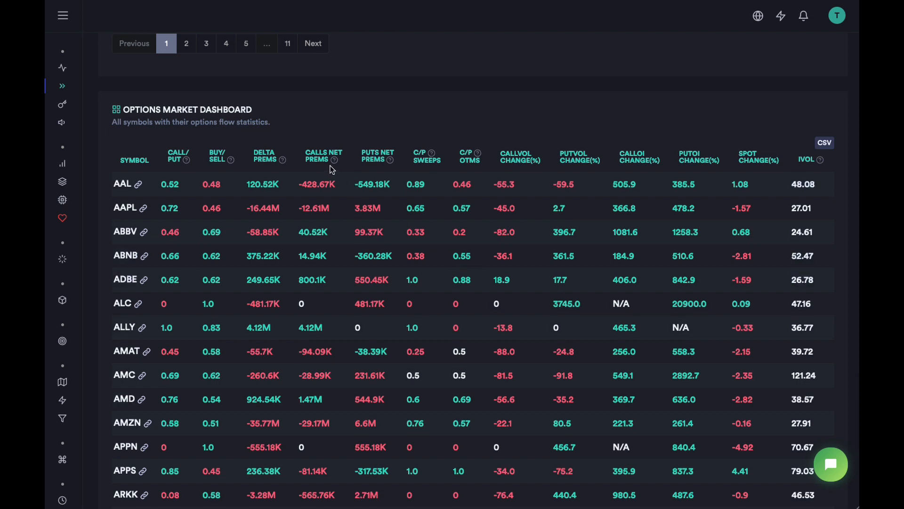
{"action": "mouse_move", "coordinate": [334, 161]}
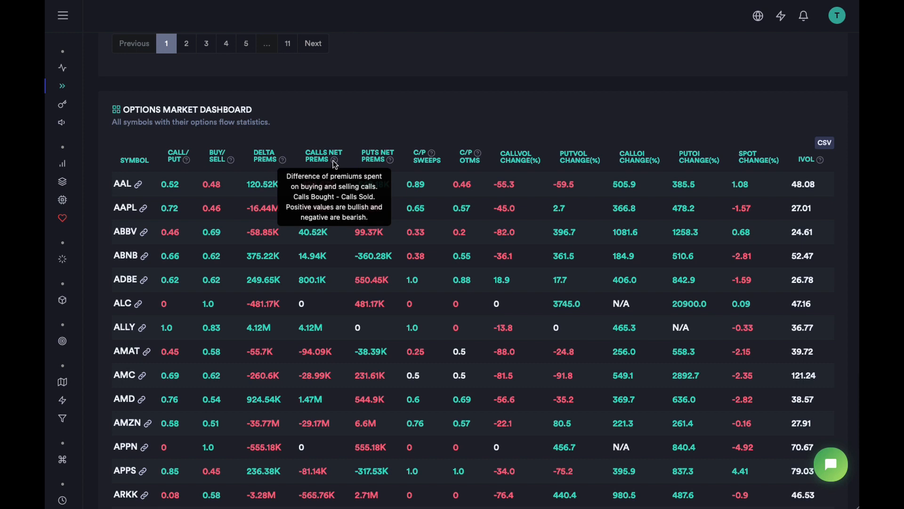
{"action": "left_click", "coordinate": [62, 14]}
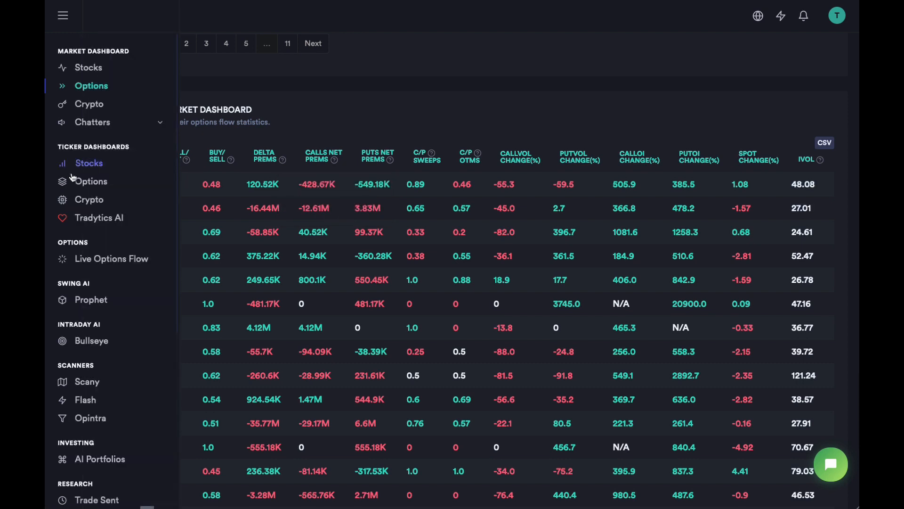
- Open the ticker Options dashboard and load the PLTR Options Summary
{"action": "left_click", "coordinate": [90, 181]}
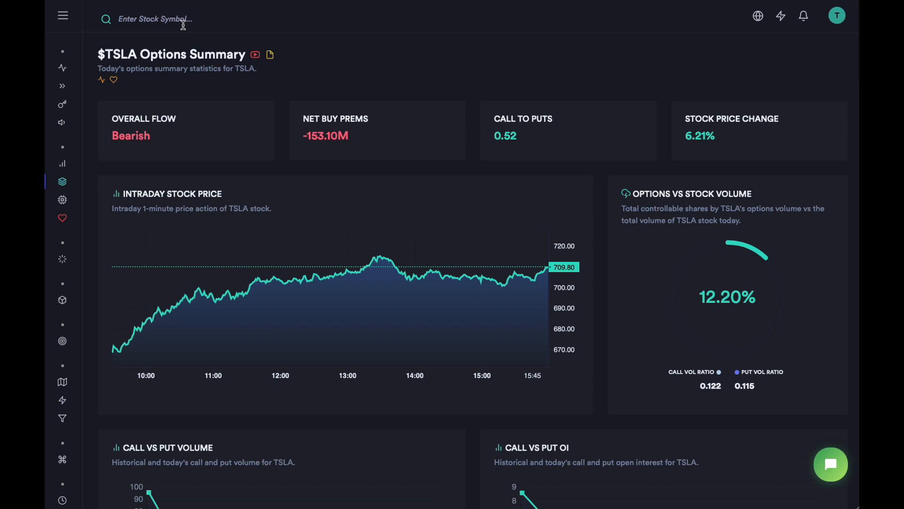
{"action": "type", "text": "PLTR"}
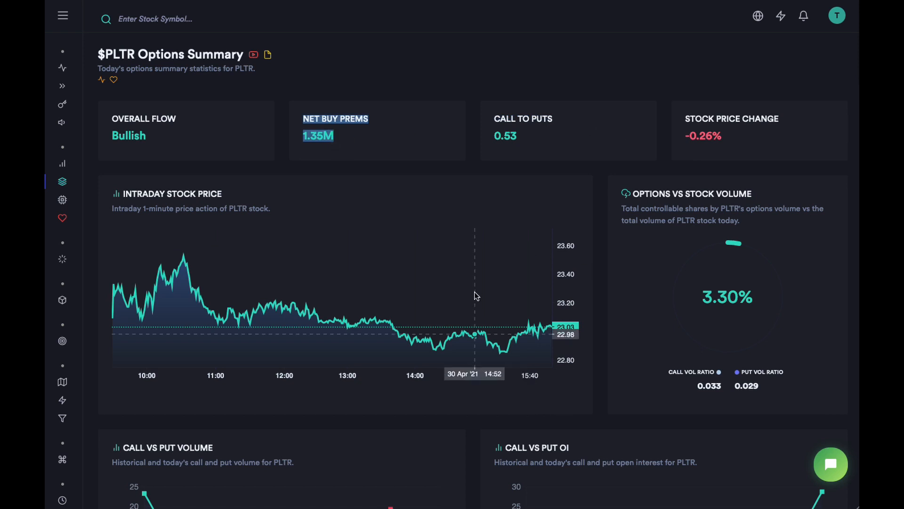
- Scroll from PLTR's Call vs Put Volume and OI charts to the Historical and Today Premiums panels
{"action": "scroll", "scroll_direction": "down", "scroll_amount": 3}
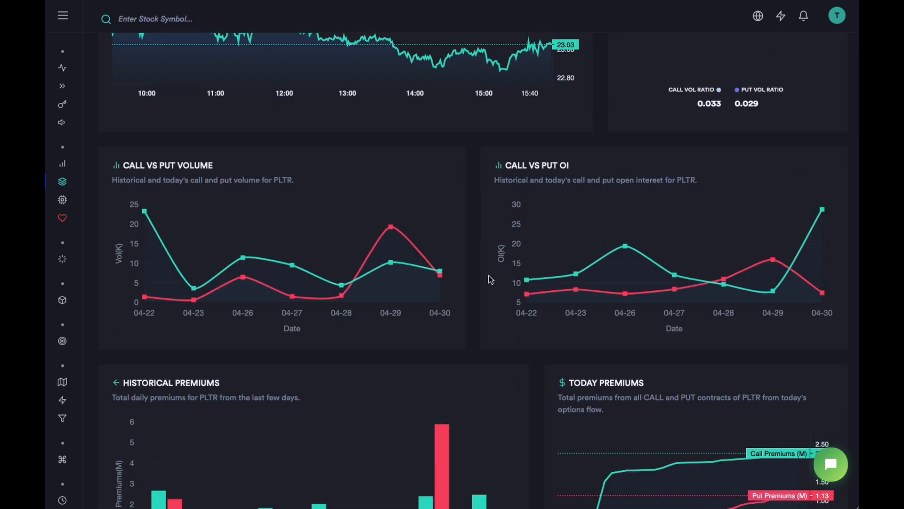
{"action": "mouse_move", "coordinate": [390, 264]}
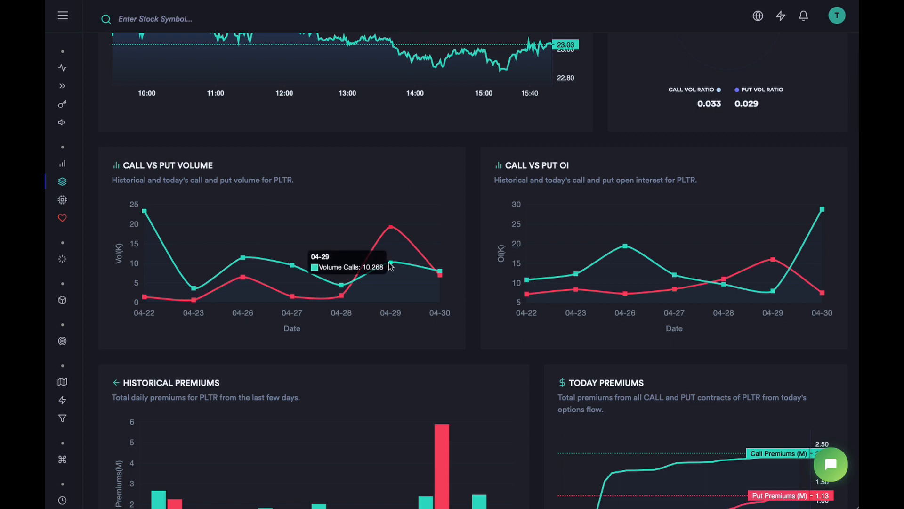
{"action": "mouse_move", "coordinate": [712, 322]}
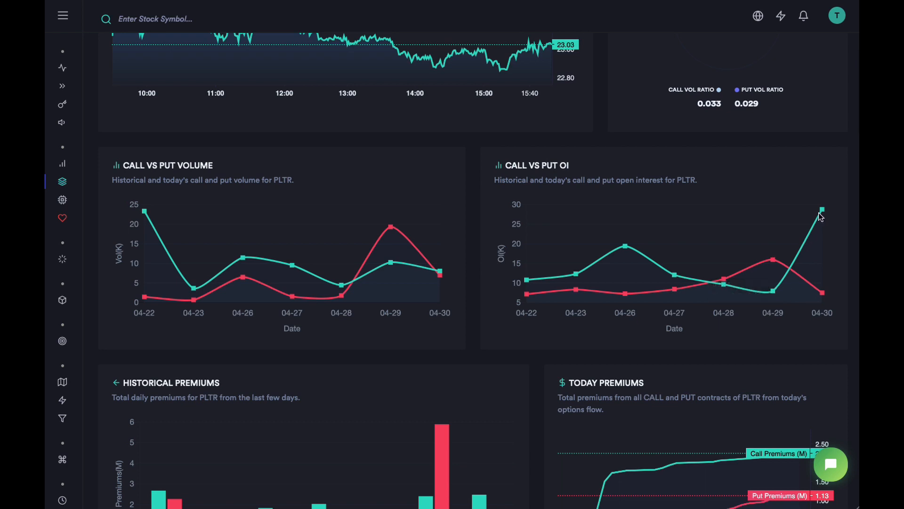
{"action": "mouse_move", "coordinate": [774, 293]}
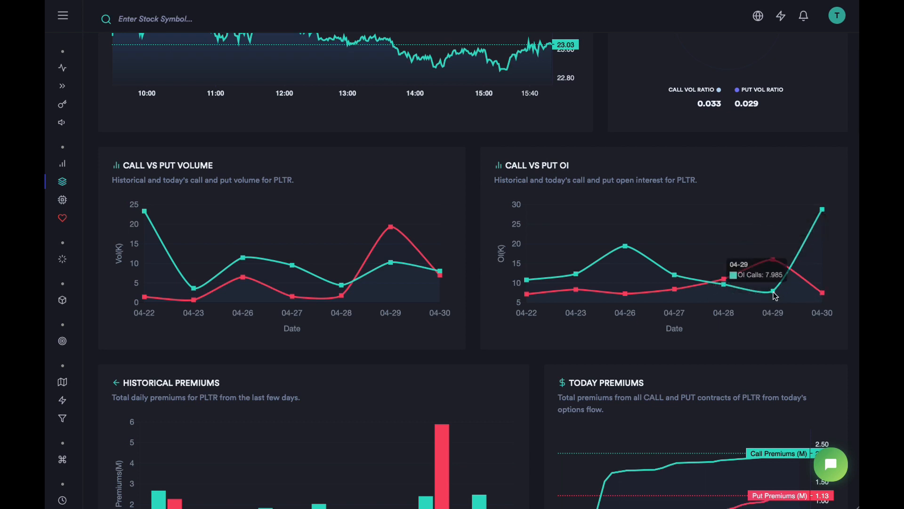
{"action": "mouse_move", "coordinate": [823, 294]}
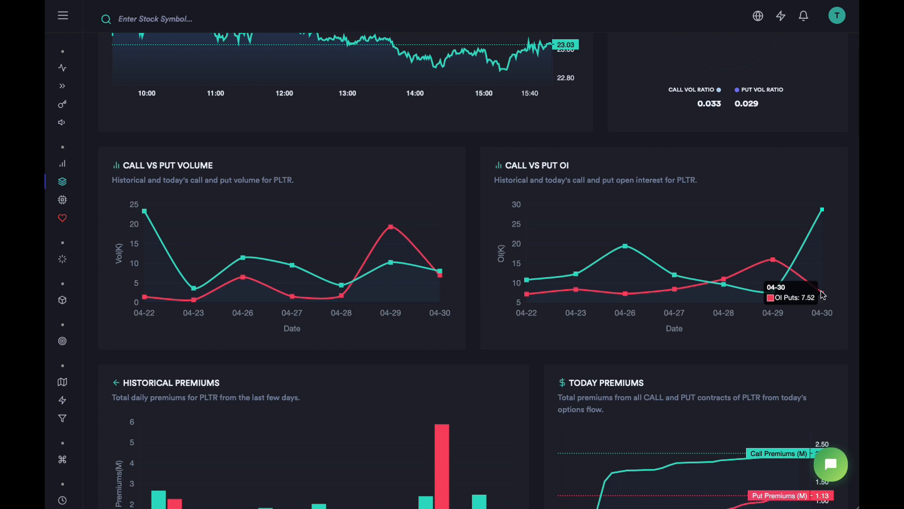
{"action": "scroll", "scroll_direction": "down", "scroll_amount": 3}
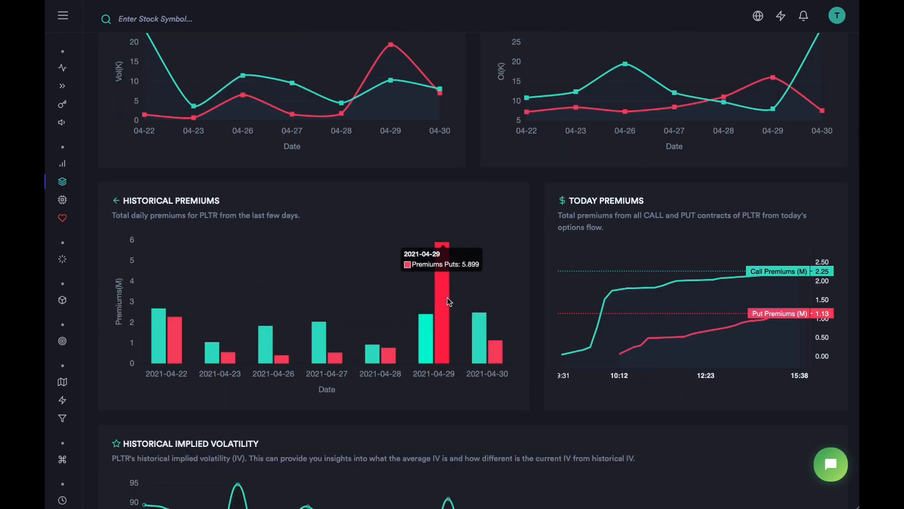
{"action": "mouse_move", "coordinate": [471, 341]}
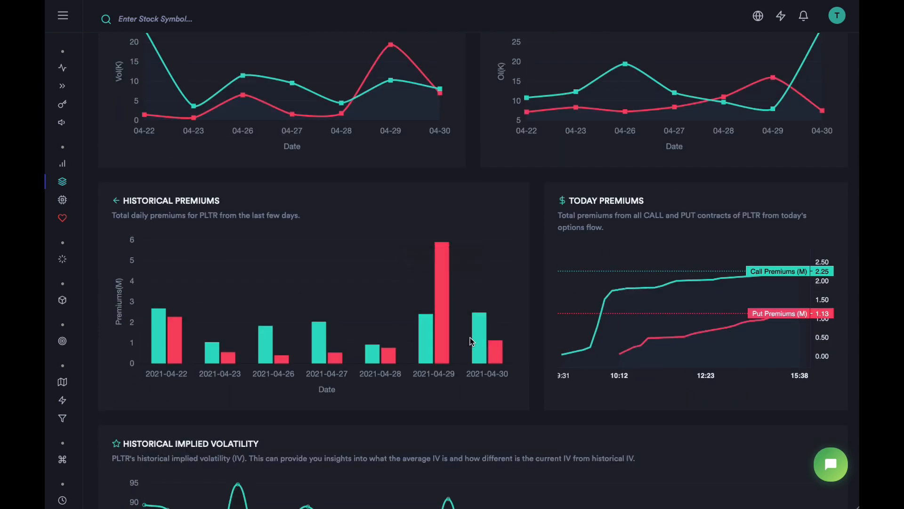
- Scroll down to PLTR's Historical Implied Volatility chart spanning 03/19 to 04/30
{"action": "scroll", "scroll_direction": "down", "scroll_amount": 3}
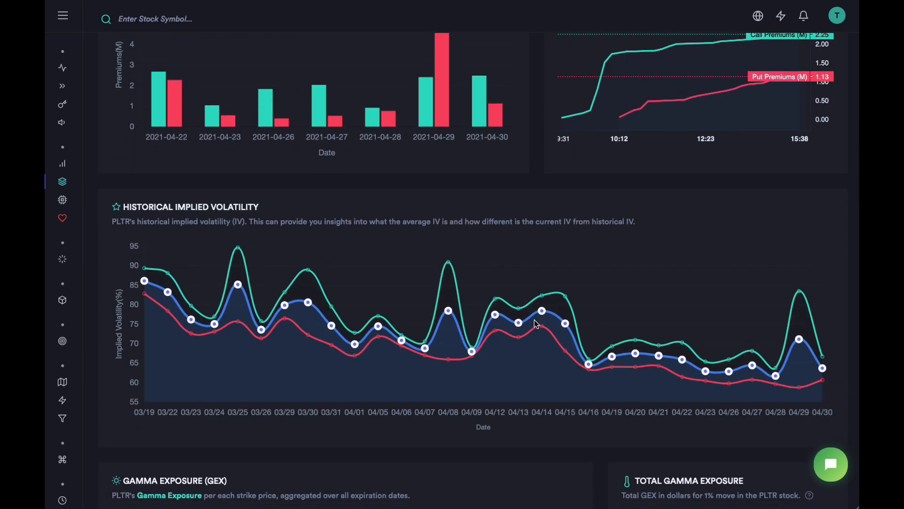
{"action": "mouse_move", "coordinate": [197, 296]}
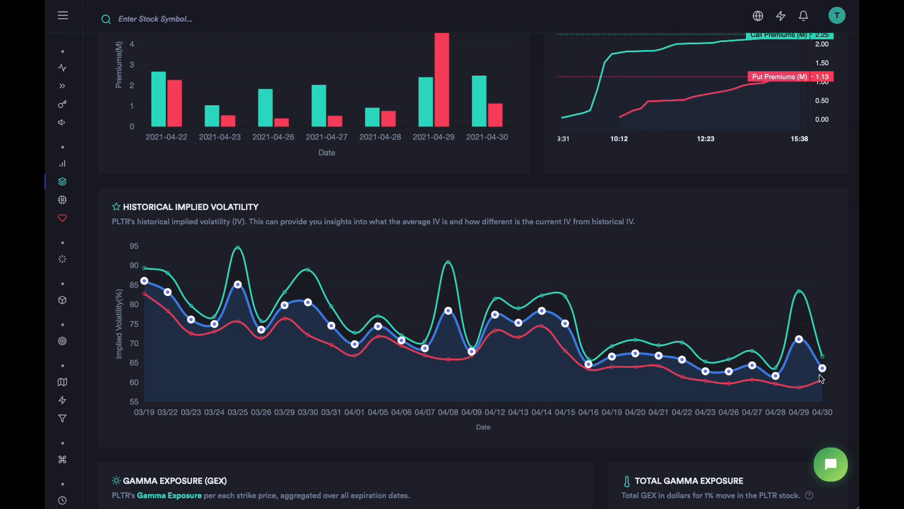
{"action": "mouse_move", "coordinate": [756, 405]}
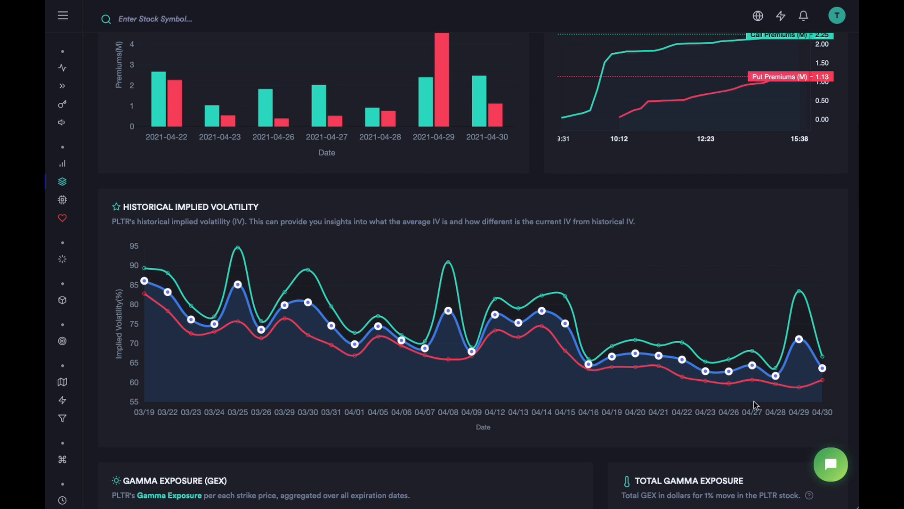
{"action": "mouse_move", "coordinate": [821, 389]}
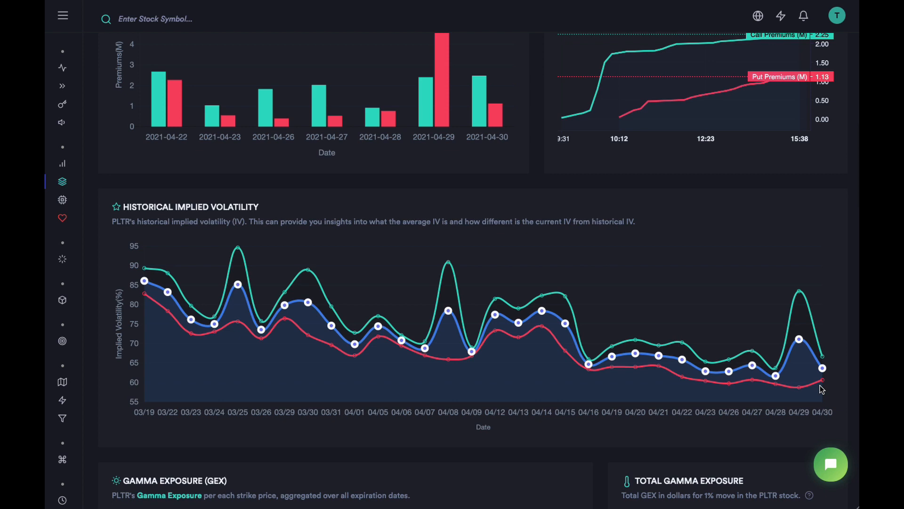
{"action": "mouse_move", "coordinate": [164, 326]}
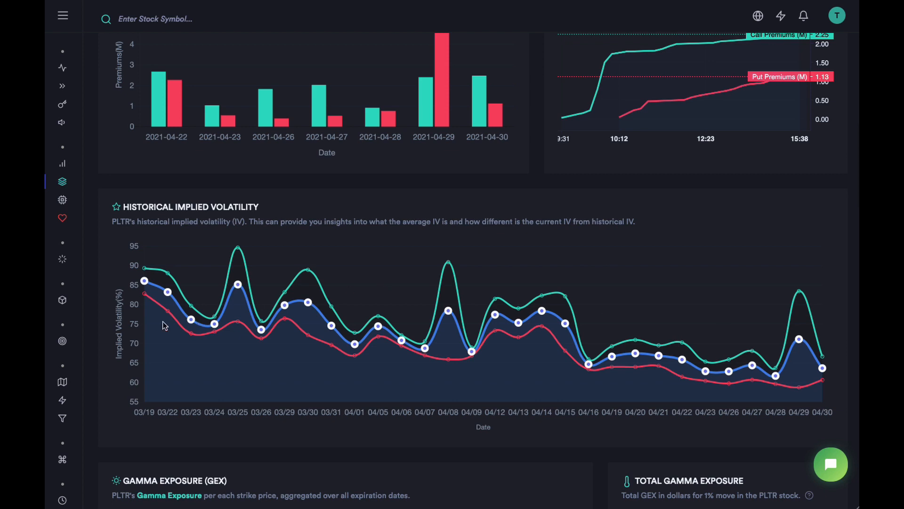
{"action": "mouse_move", "coordinate": [846, 377]}
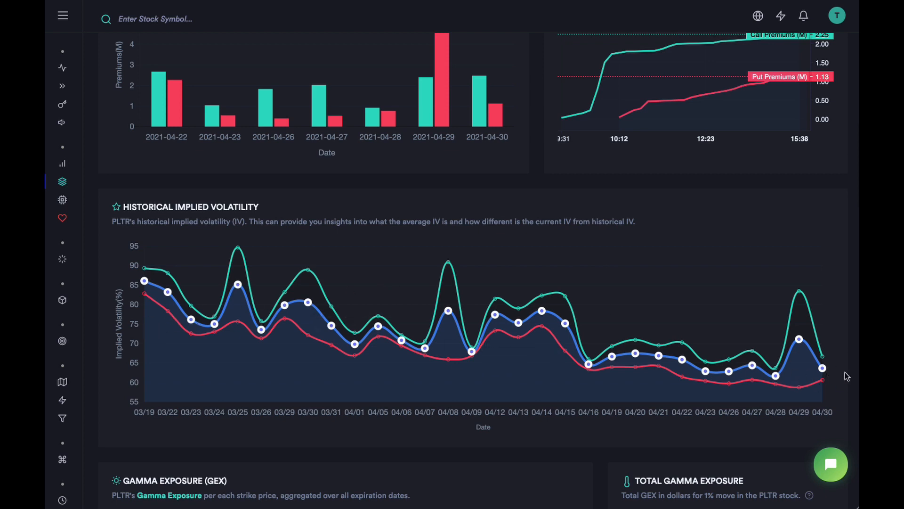
- Scroll past Gamma Exposure, Dominant Expirations and Strikes to the Open Interest by Strikes chart
{"action": "scroll", "scroll_direction": "down", "scroll_amount": 3}
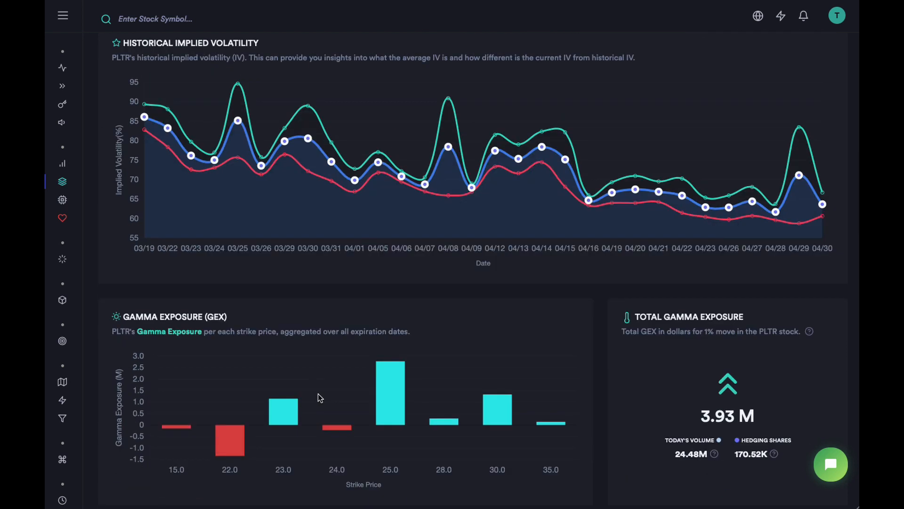
{"action": "scroll", "scroll_direction": "down", "scroll_amount": 3}
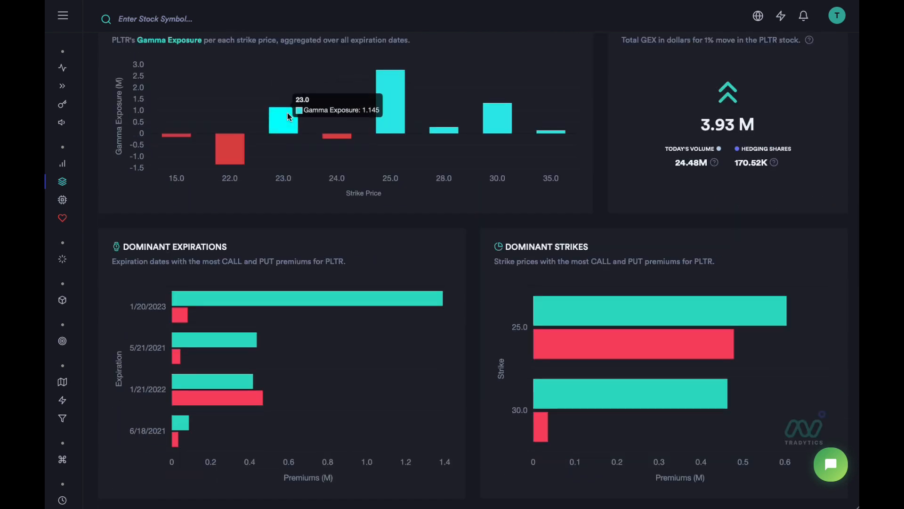
{"action": "scroll", "scroll_direction": "down", "scroll_amount": 3}
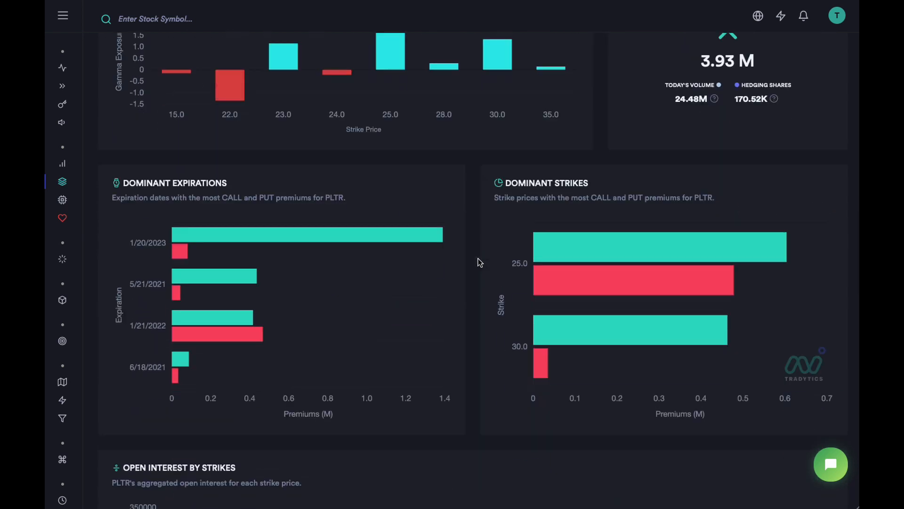
{"action": "mouse_move", "coordinate": [192, 299]}
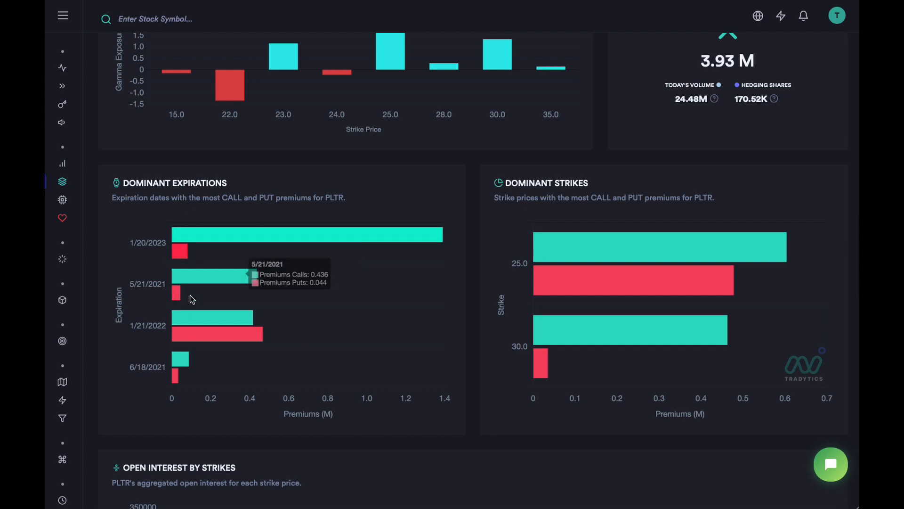
{"action": "mouse_move", "coordinate": [247, 239]}
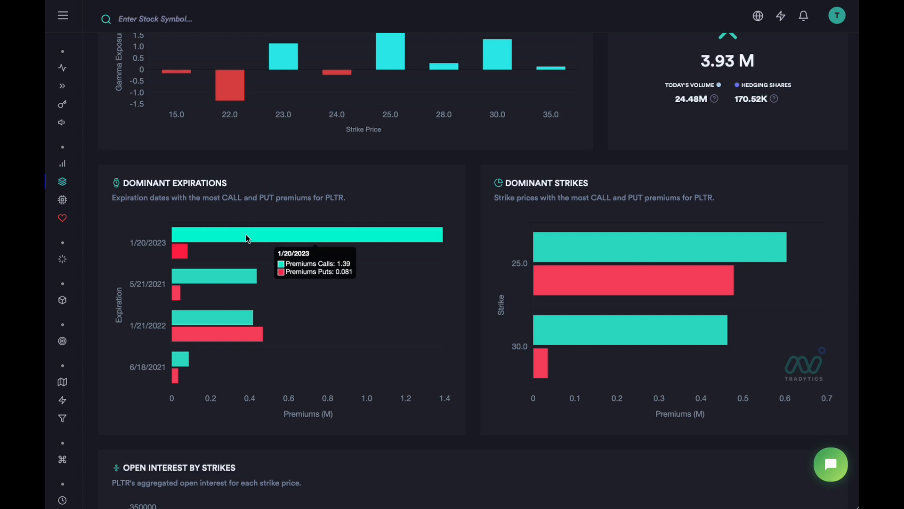
{"action": "mouse_move", "coordinate": [227, 238]}
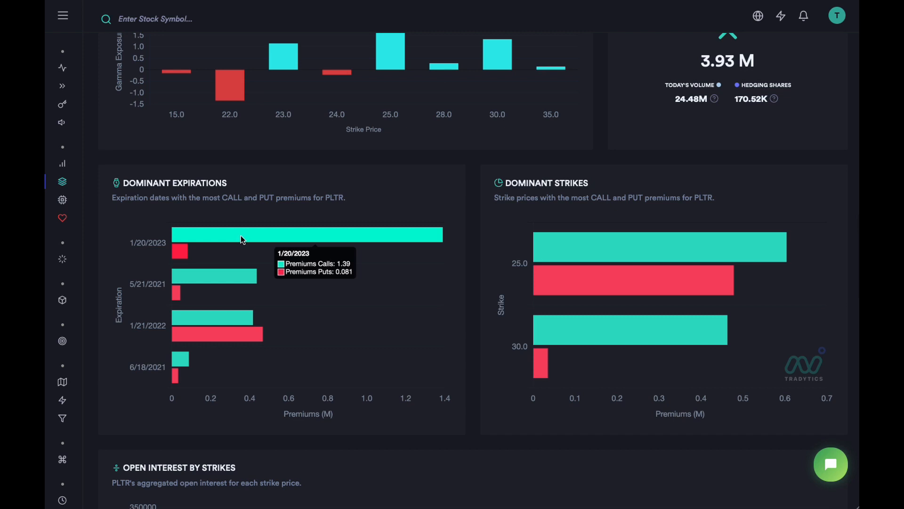
{"action": "mouse_move", "coordinate": [164, 288]}
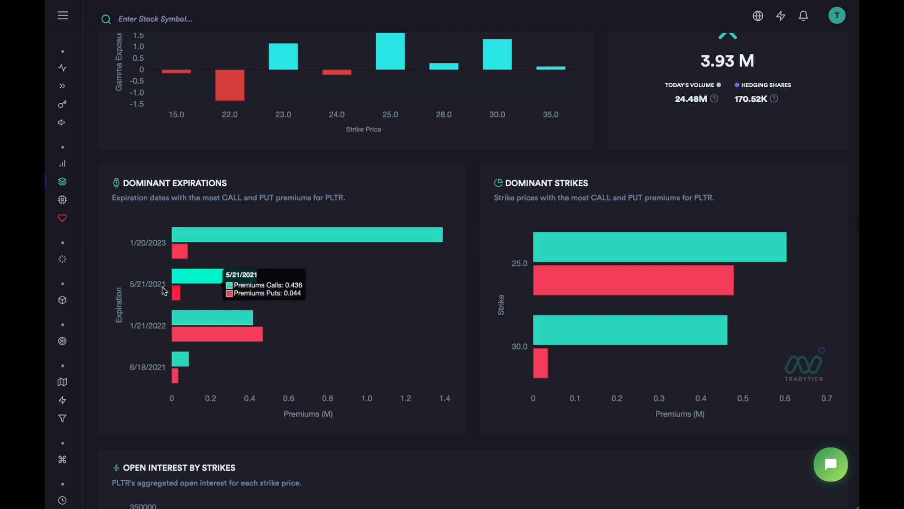
{"action": "mouse_move", "coordinate": [297, 291]}
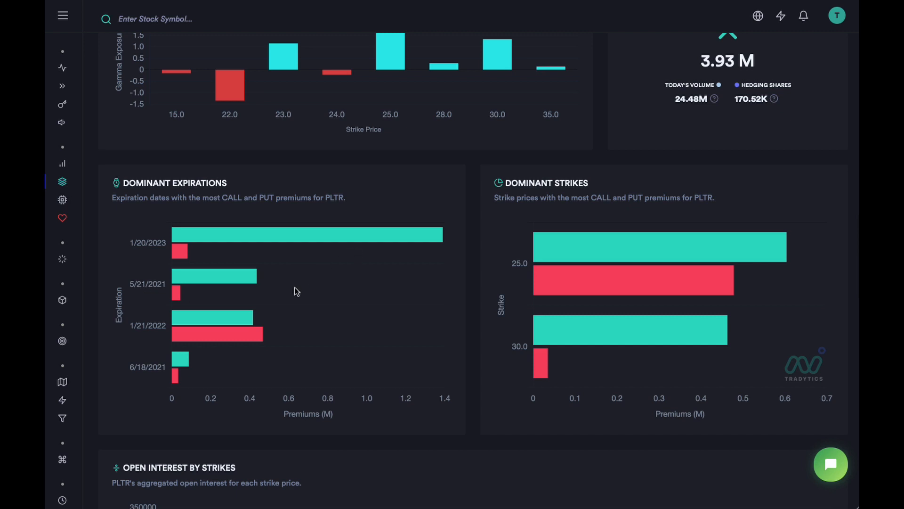
{"action": "mouse_move", "coordinate": [282, 309]}
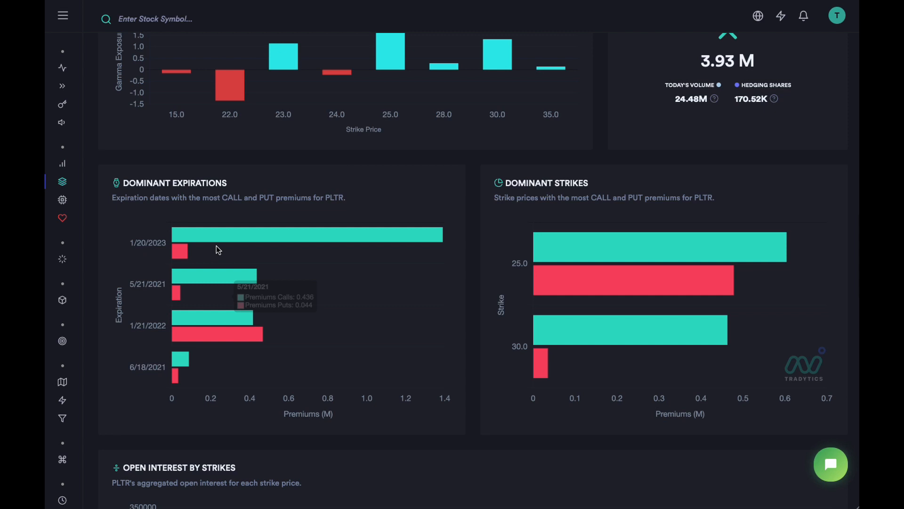
{"action": "scroll", "scroll_direction": "down", "scroll_amount": 3}
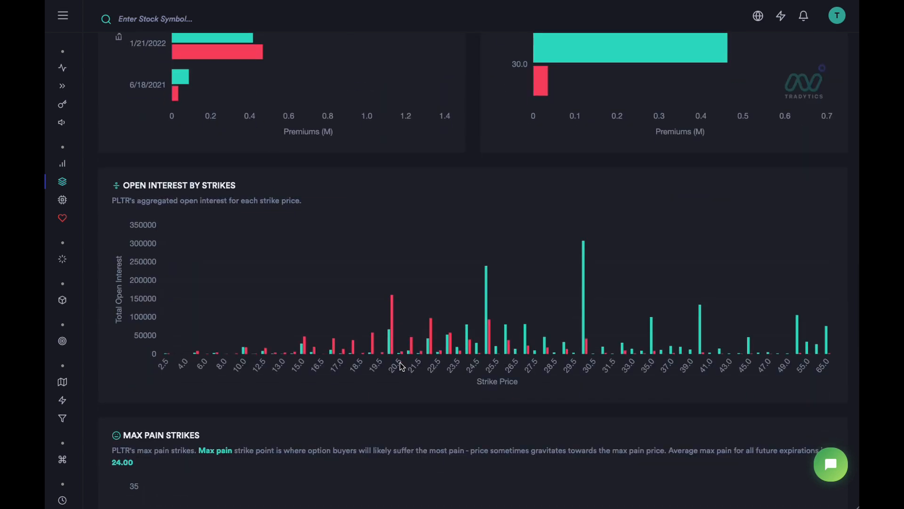
{"action": "mouse_move", "coordinate": [599, 338]}
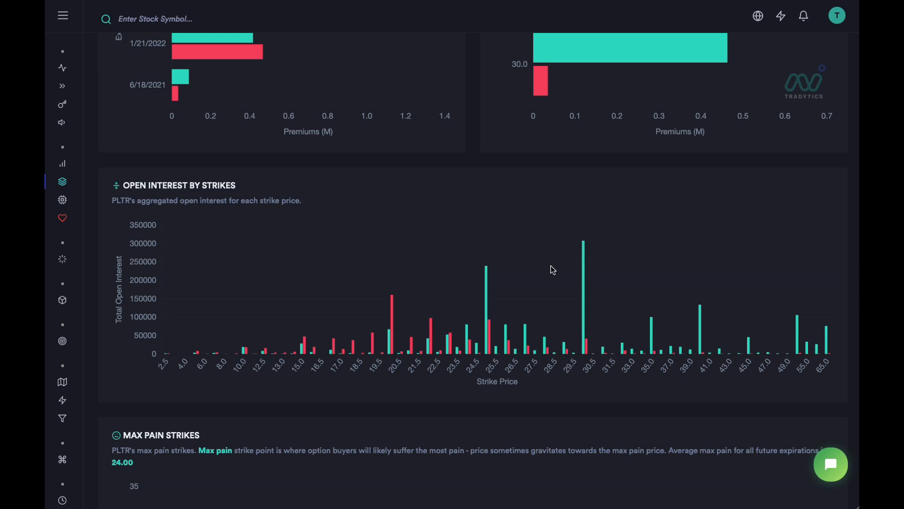
{"action": "mouse_move", "coordinate": [558, 326]}
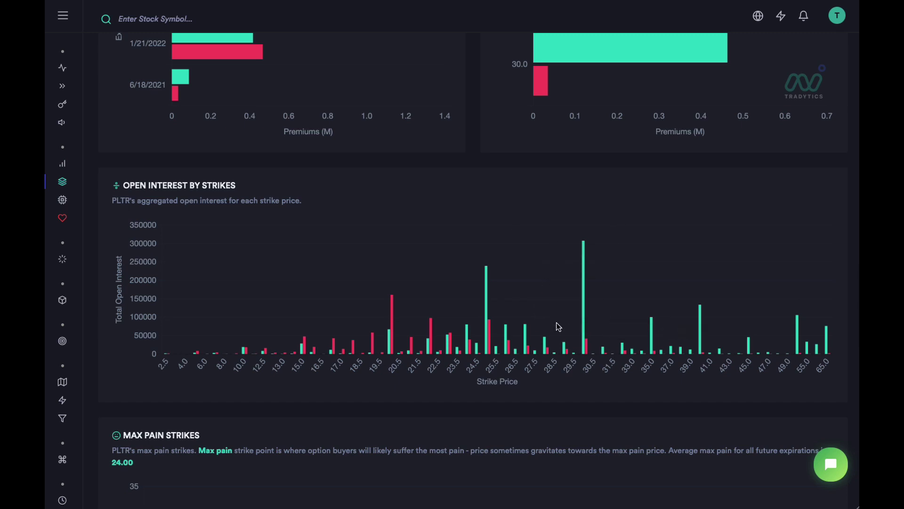
{"action": "mouse_move", "coordinate": [644, 257]}
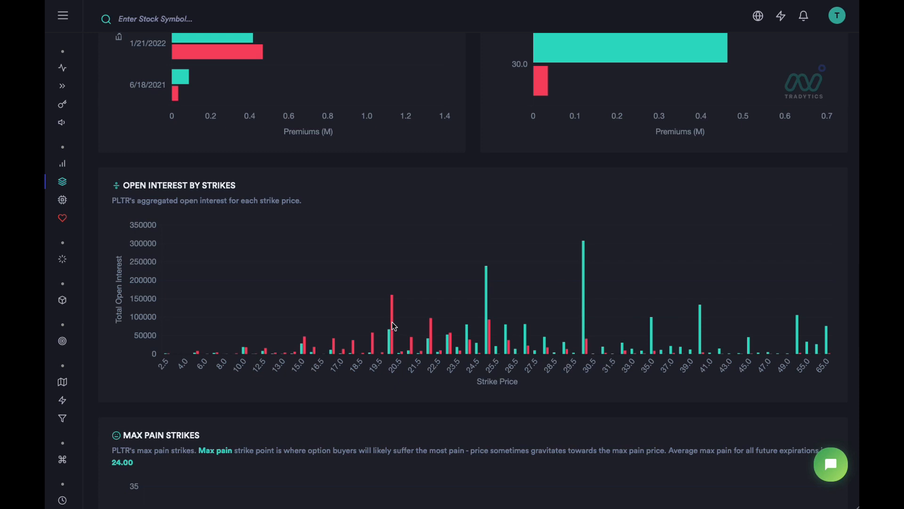
{"action": "mouse_move", "coordinate": [404, 344]}
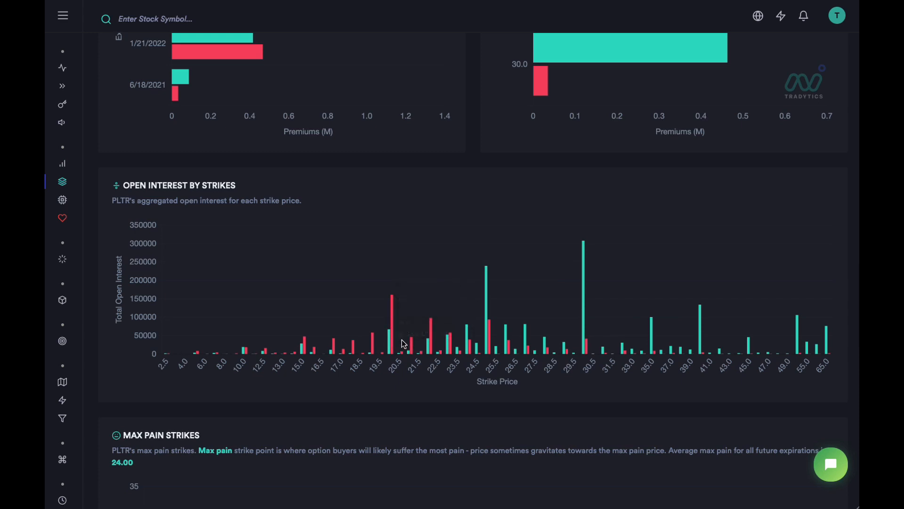
{"action": "mouse_move", "coordinate": [724, 382]}
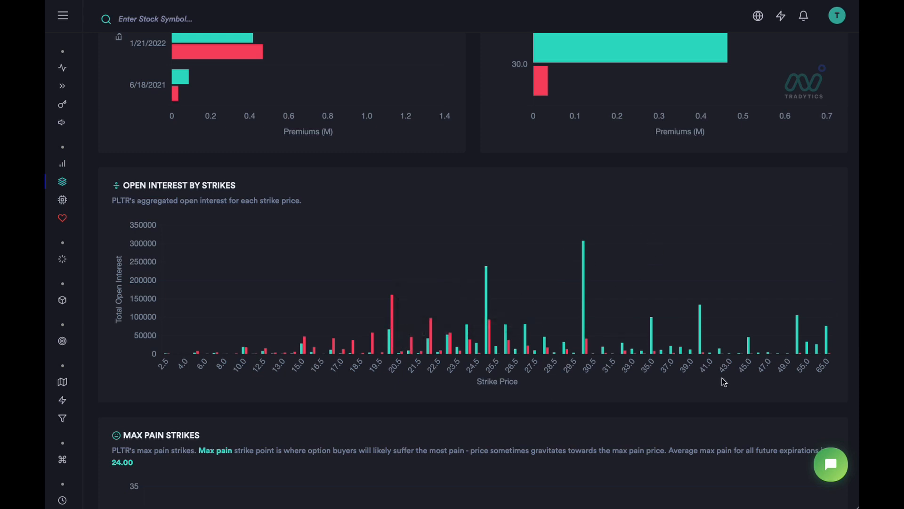
- Scroll down past Max Pain Strikes and Largest Orders to the Options Heatmap
{"action": "scroll", "scroll_direction": "down", "scroll_amount": 3}
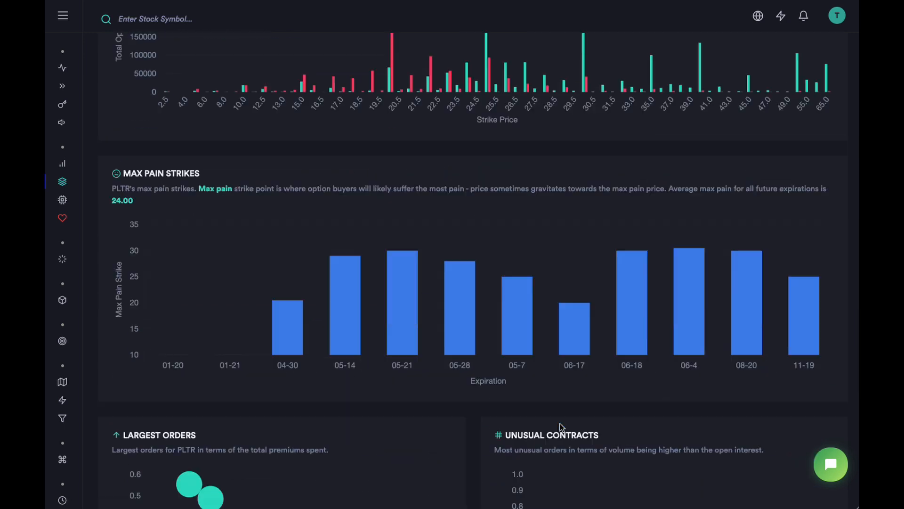
{"action": "scroll", "scroll_direction": "down", "scroll_amount": 3}
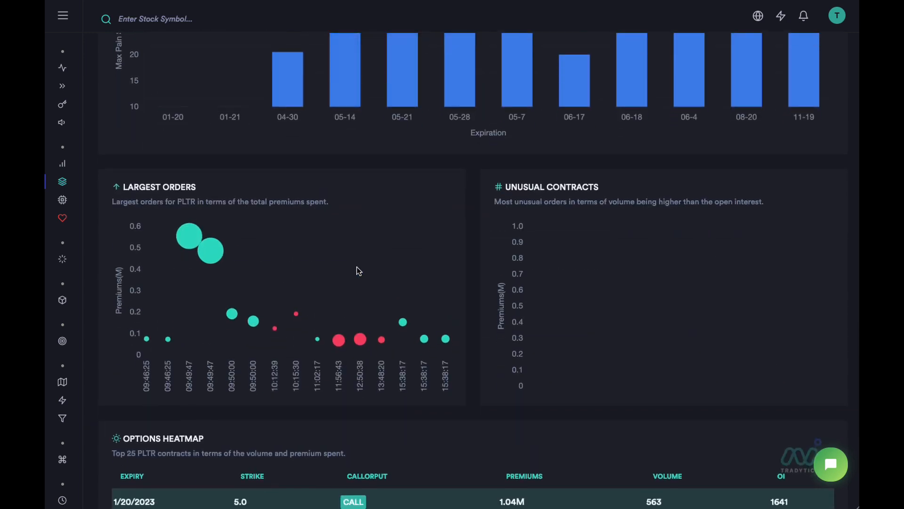
{"action": "mouse_move", "coordinate": [223, 251]}
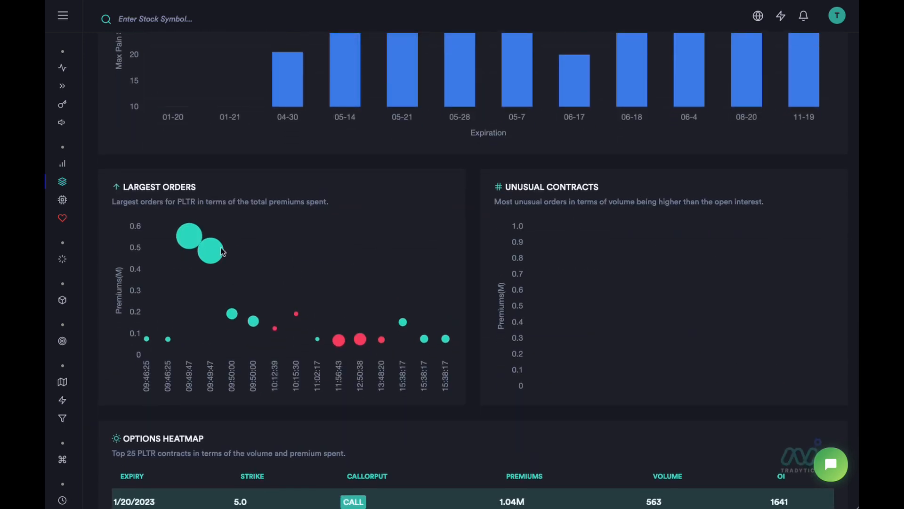
{"action": "scroll", "scroll_direction": "down", "scroll_amount": 3}
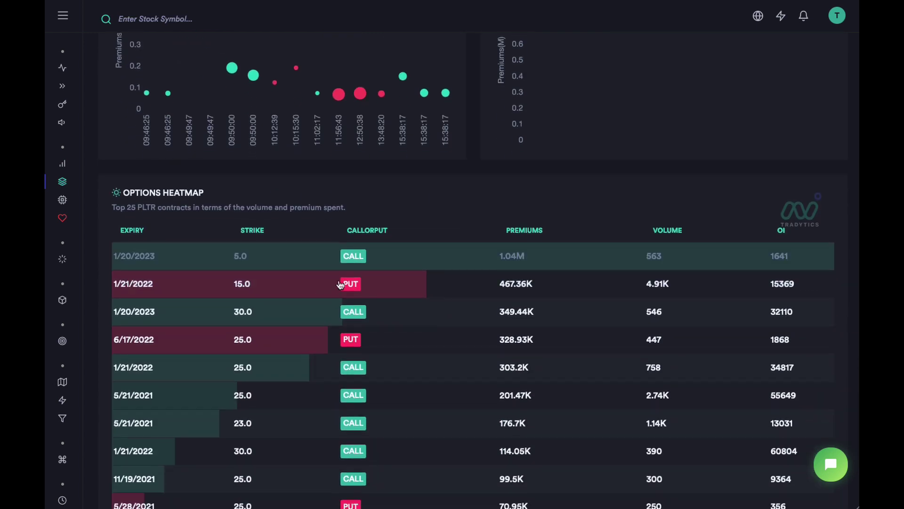
- Scroll the full Options Heatmap into view, showing 12 of 21 PLTR contracts
{"action": "scroll", "scroll_direction": "down", "scroll_amount": 3}
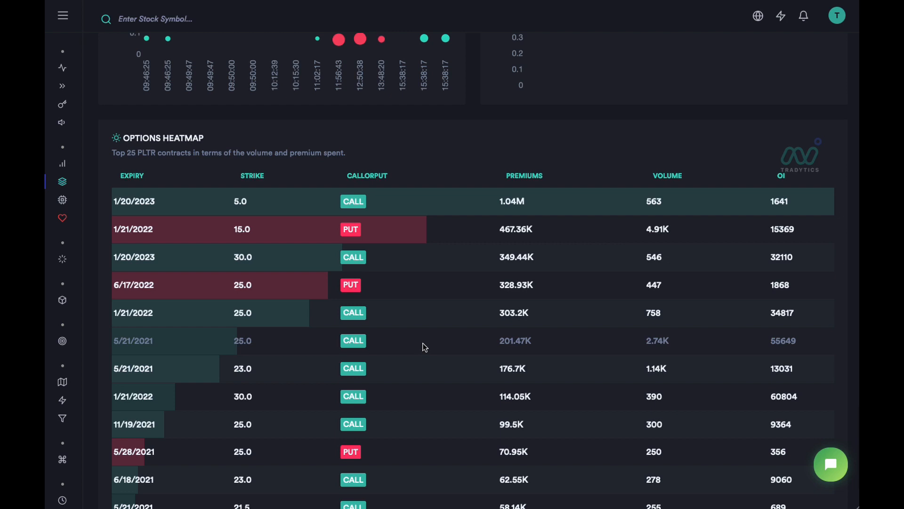
{"action": "scroll", "scroll_direction": "down", "scroll_amount": 3}
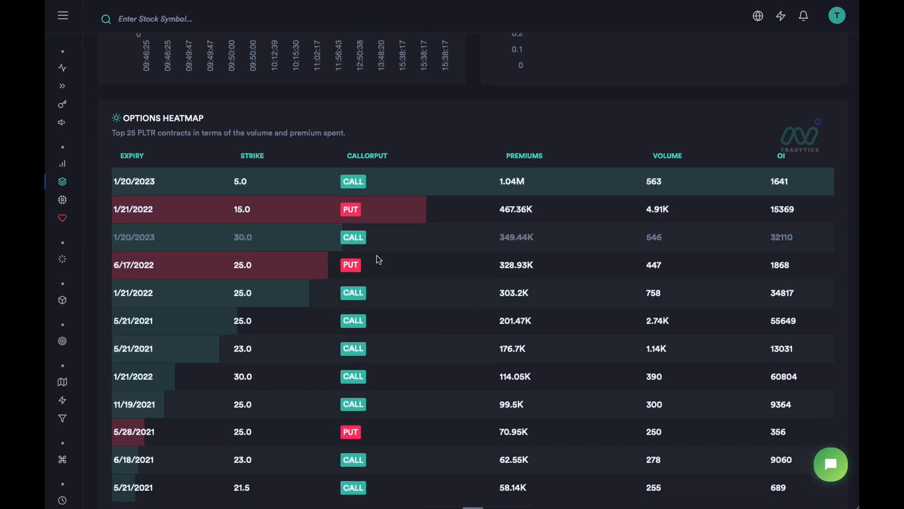
{"action": "scroll", "scroll_direction": "down", "scroll_amount": 3}
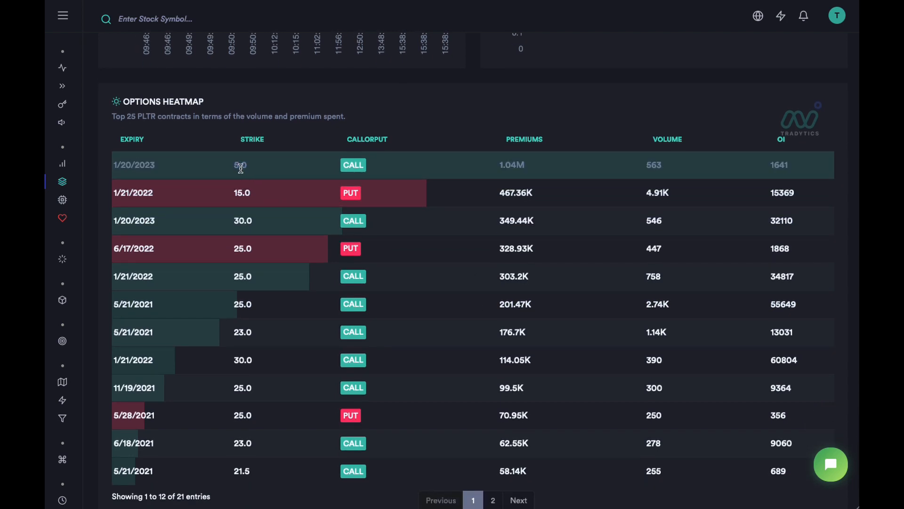
- Pick out the 5.0, 30.0 and 15.0 strikes of the top heatmap contracts
{"action": "double_click", "coordinate": [240, 165]}
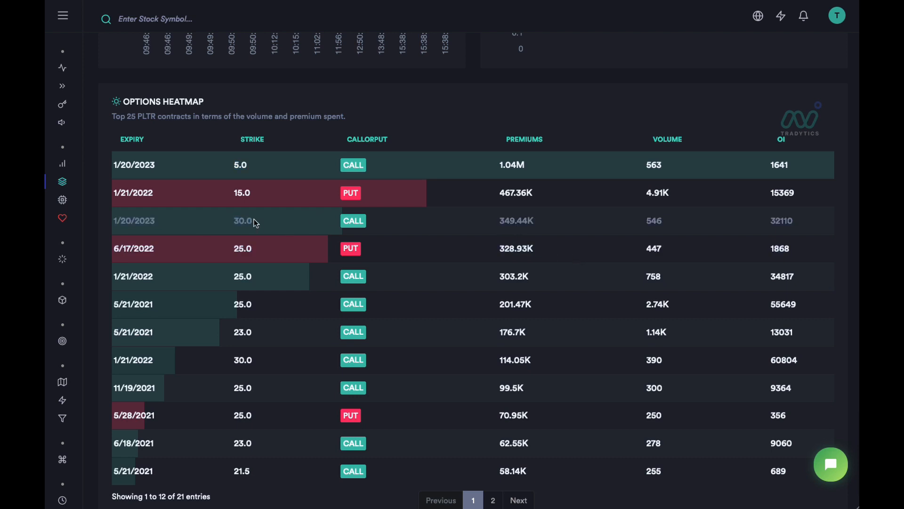
{"action": "double_click", "coordinate": [141, 192]}
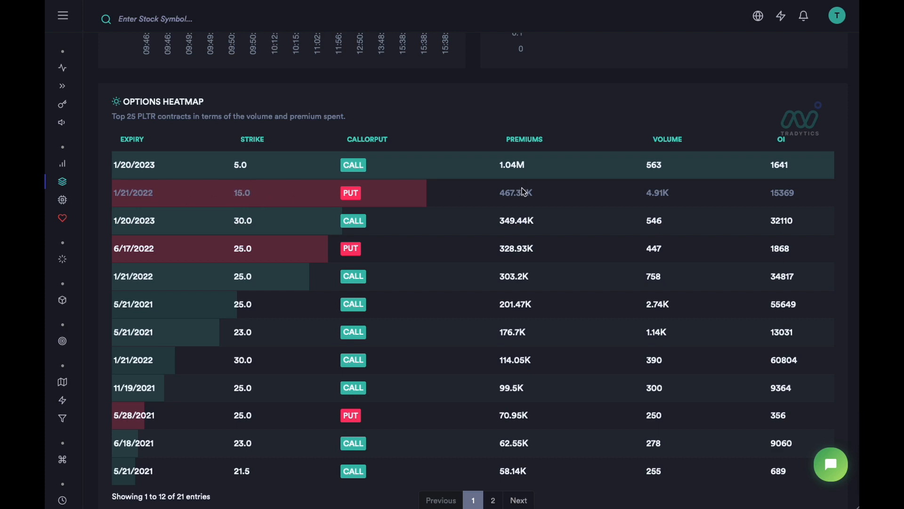
{"action": "mouse_move", "coordinate": [235, 195]}
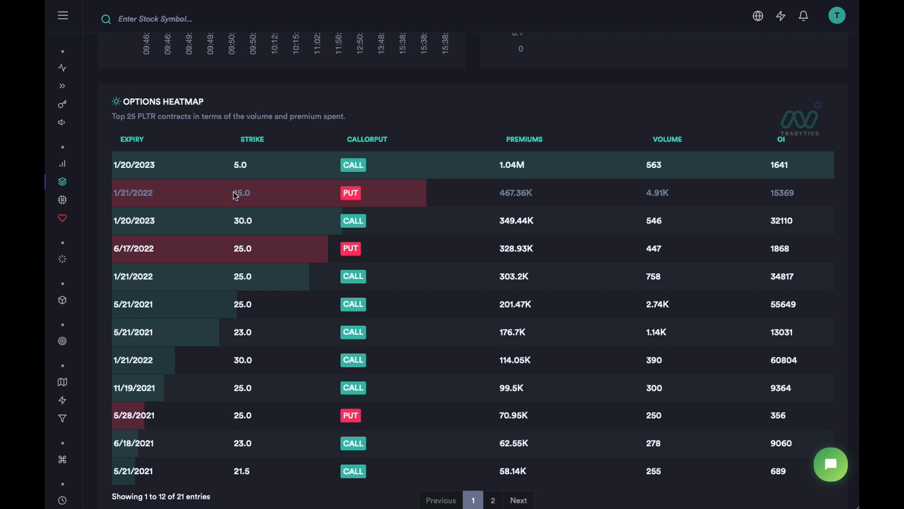
{"action": "double_click", "coordinate": [242, 193]}
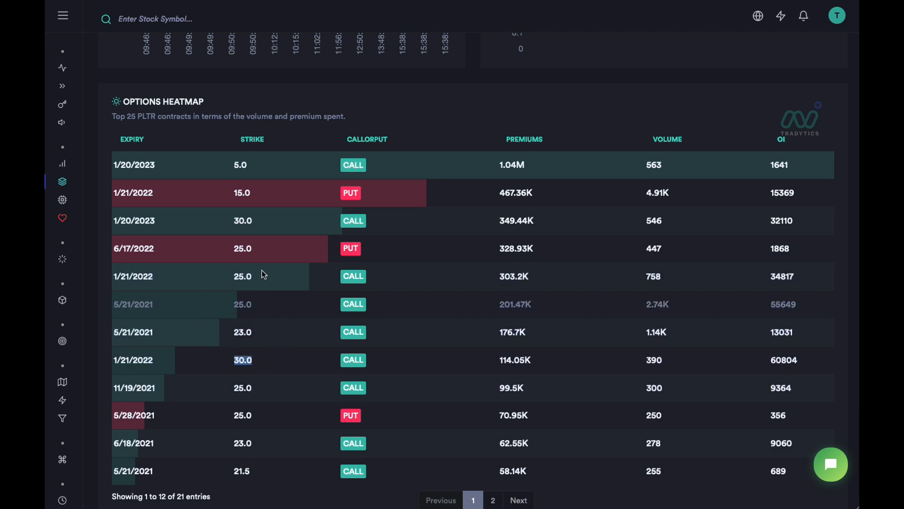
{"action": "mouse_move", "coordinate": [326, 324]}
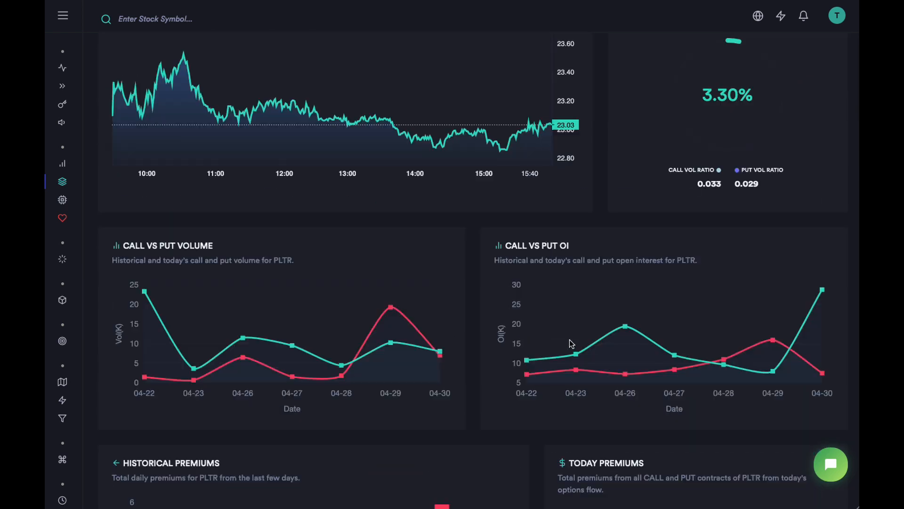
- Return to the top of the PLTR Options Summary and open the dashboards menu
{"action": "scroll", "scroll_direction": "down", "scroll_amount": 3}
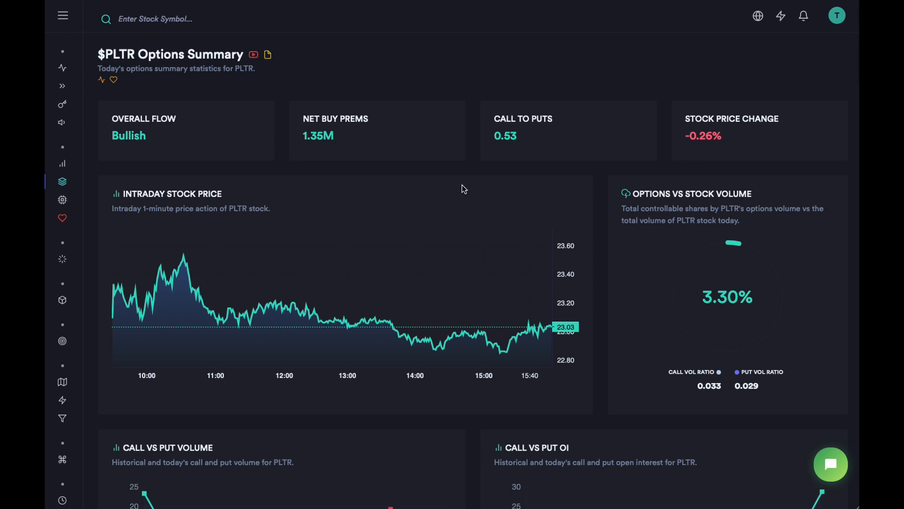
{"action": "mouse_move", "coordinate": [411, 288]}
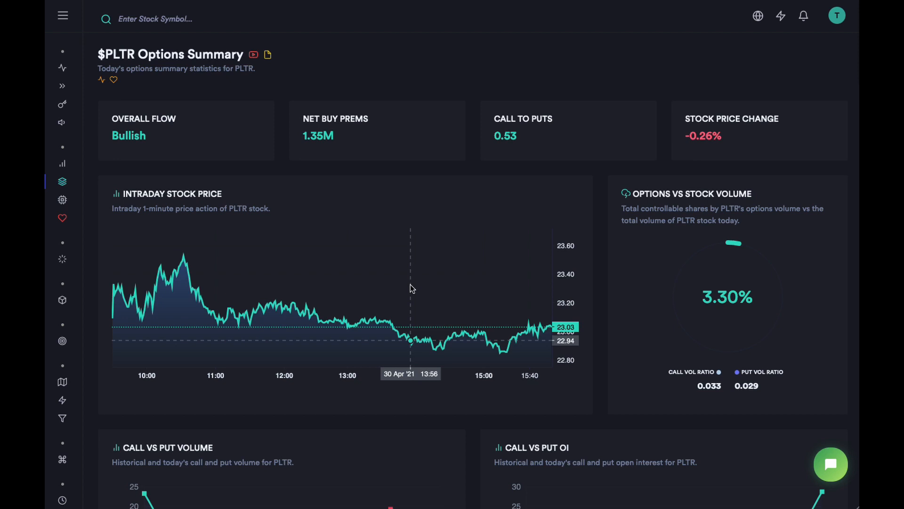
{"action": "left_click", "coordinate": [63, 14]}
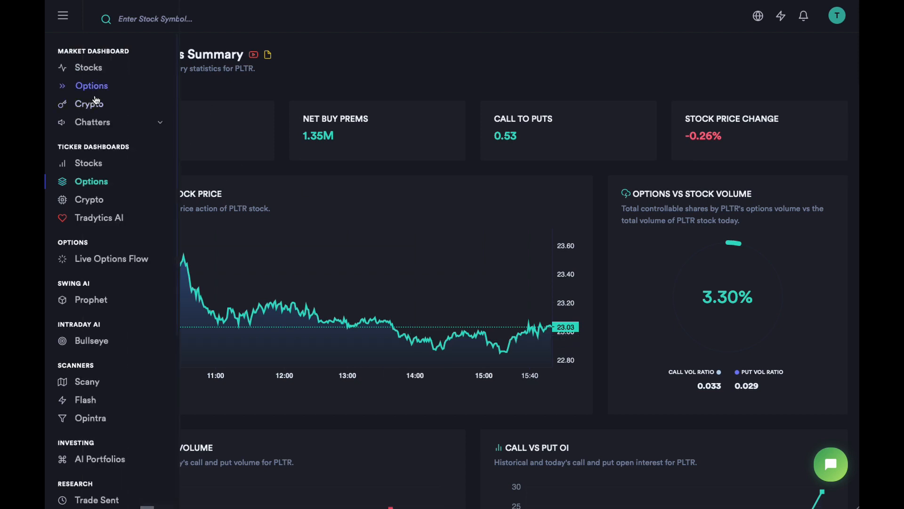
- Open the Options Market Summary dashboard and scroll to Most OTM Strikes
{"action": "left_click", "coordinate": [91, 85]}
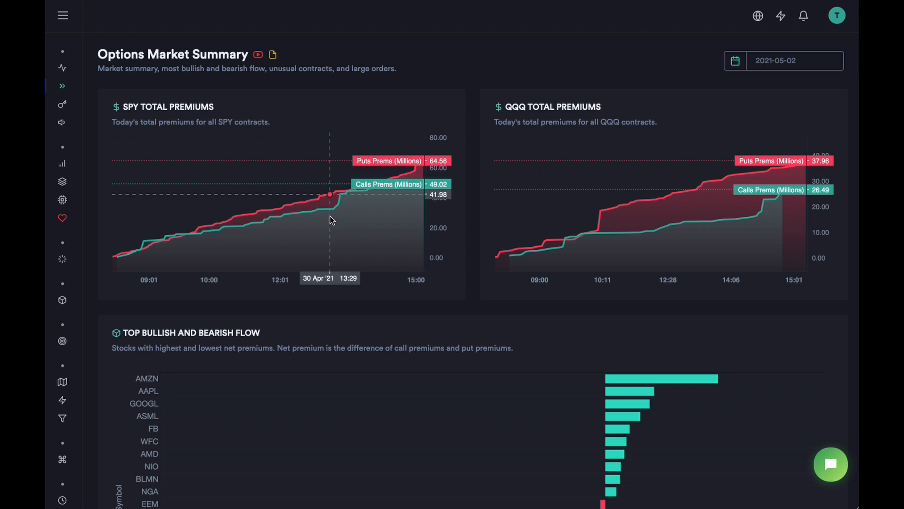
{"action": "mouse_move", "coordinate": [322, 341]}
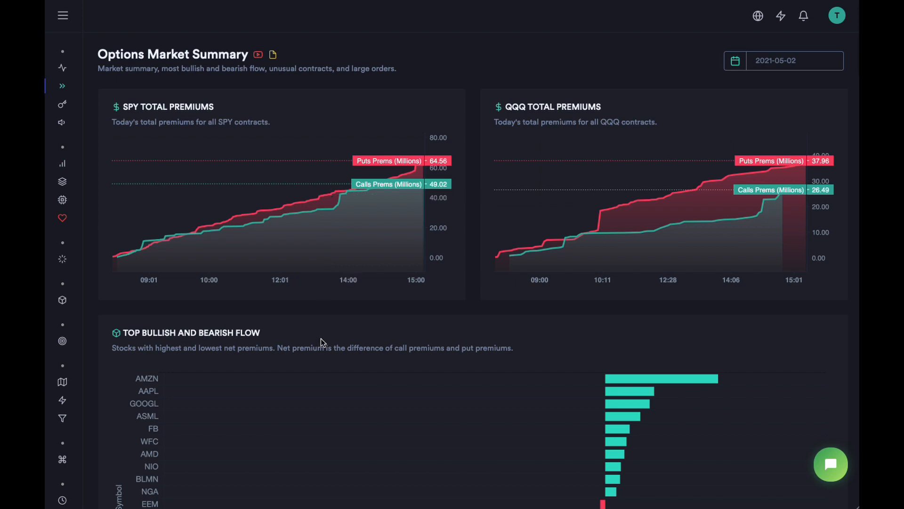
{"action": "scroll", "scroll_direction": "down", "scroll_amount": 3}
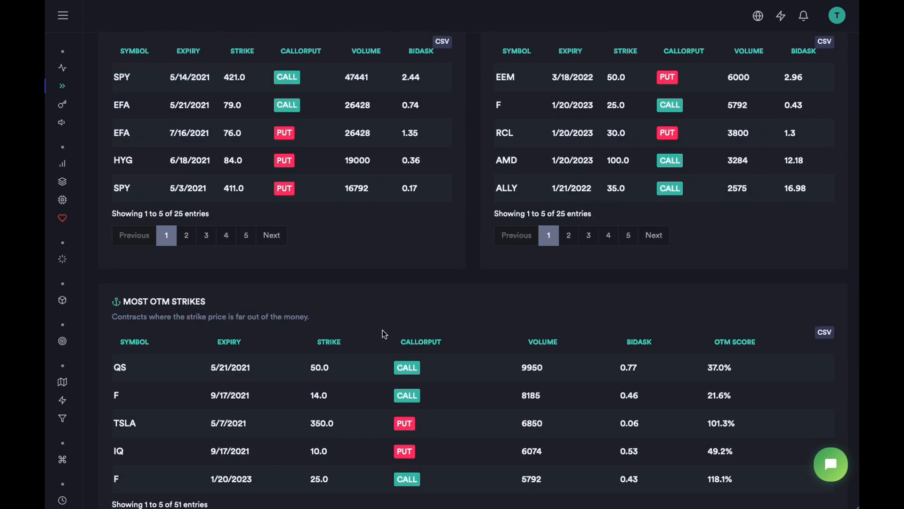
- Scroll down to the Options Market Dashboard table starting with AAL, AAPL, ABBV
{"action": "scroll", "scroll_direction": "down", "scroll_amount": 3}
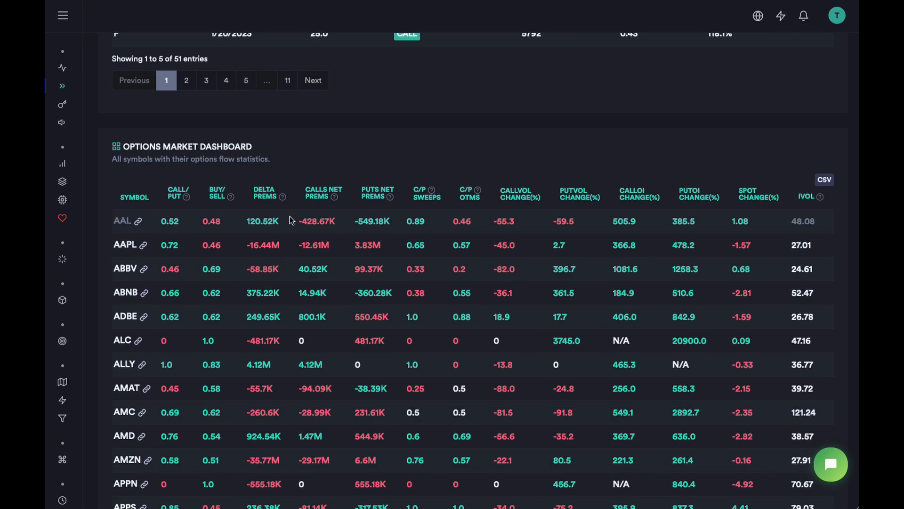
{"action": "mouse_move", "coordinate": [231, 293]}
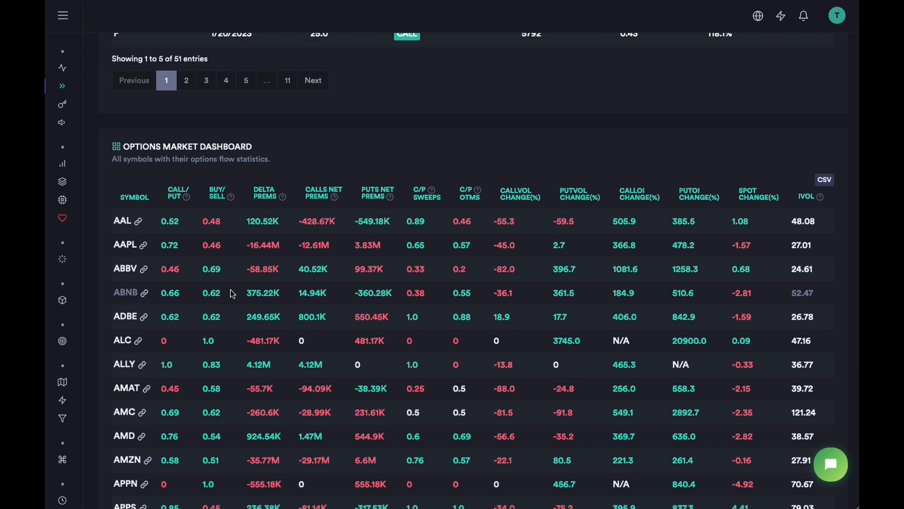